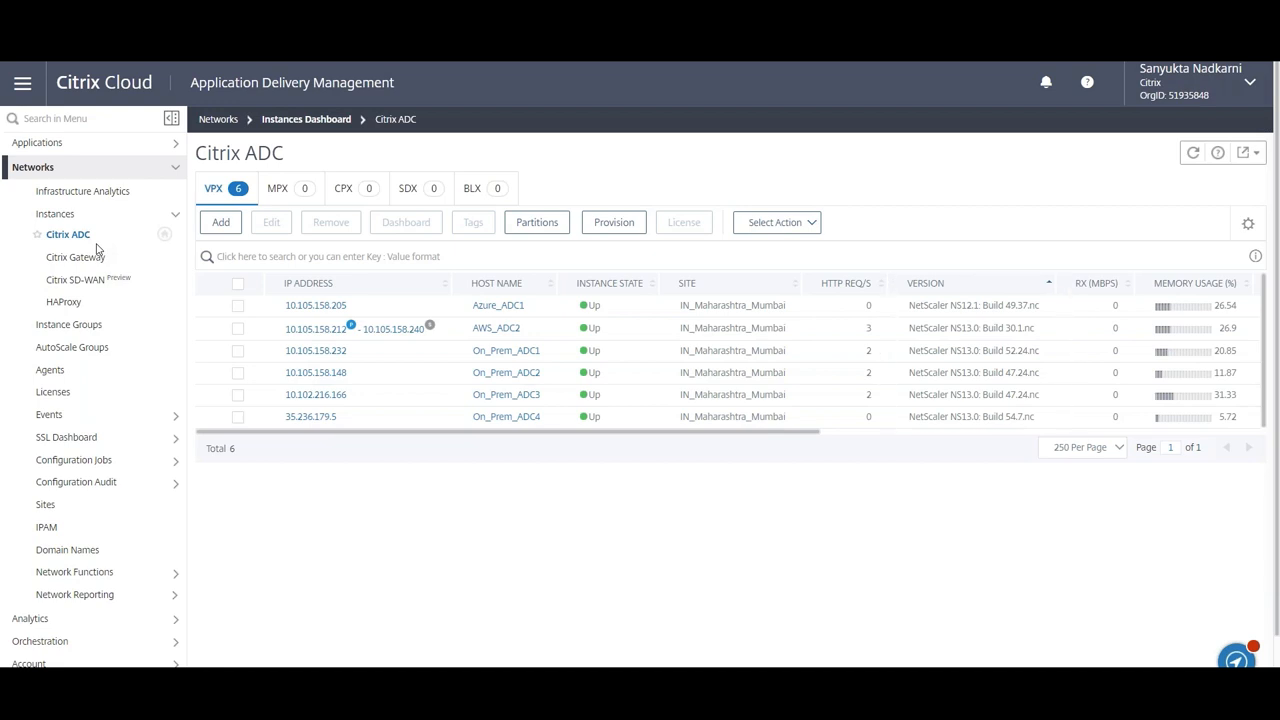
pyautogui.moveTo(118, 470)
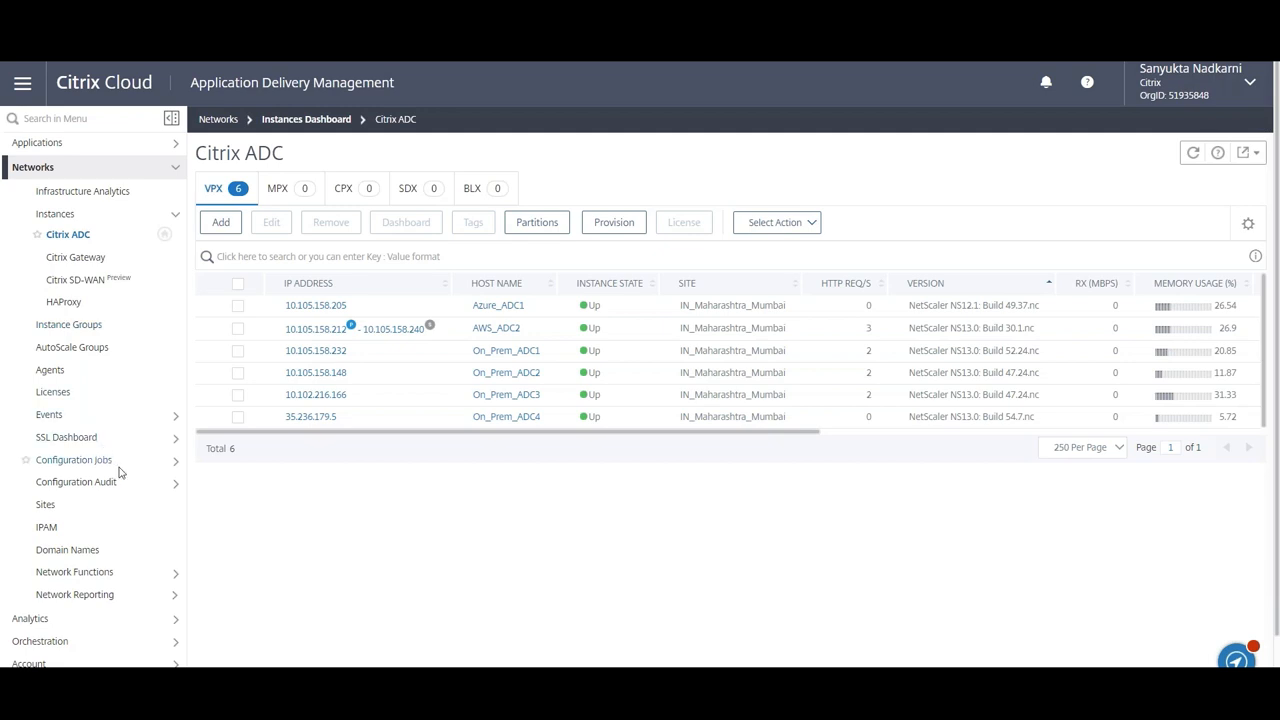
# - Expand Configuration Jobs and go to the Maintenance Jobs page
pyautogui.click(72, 459)
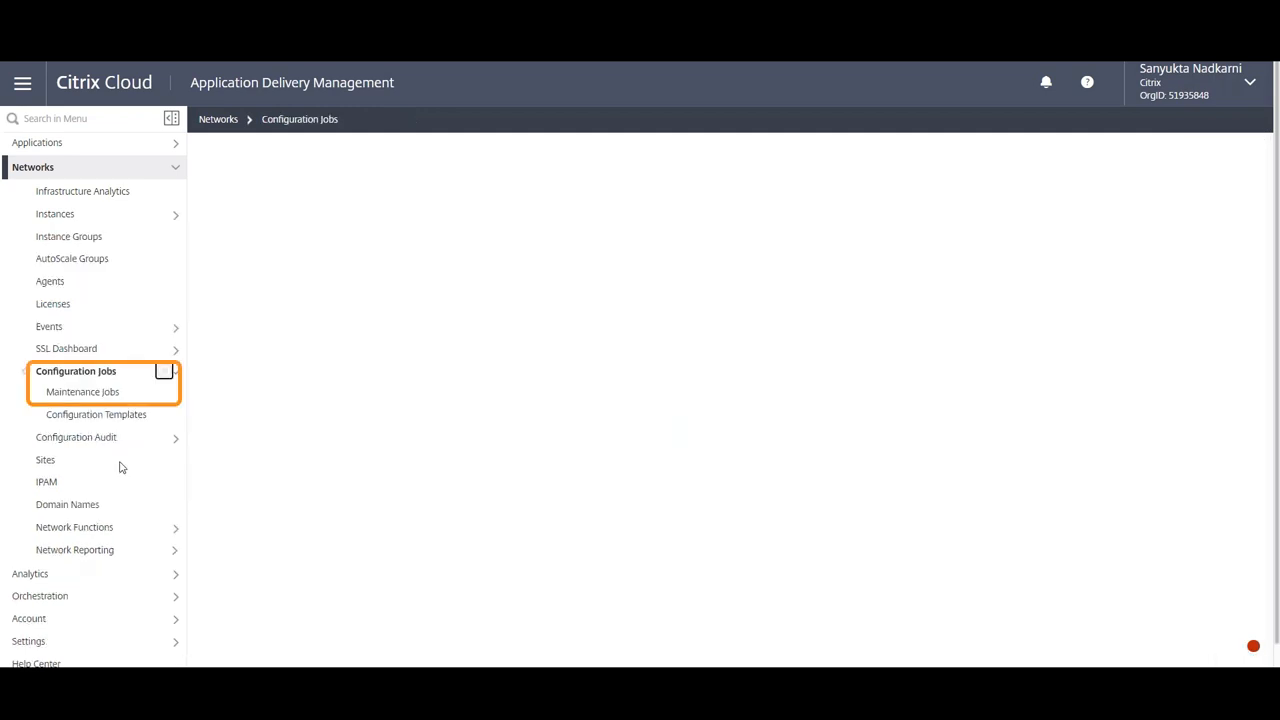
pyautogui.click(84, 392)
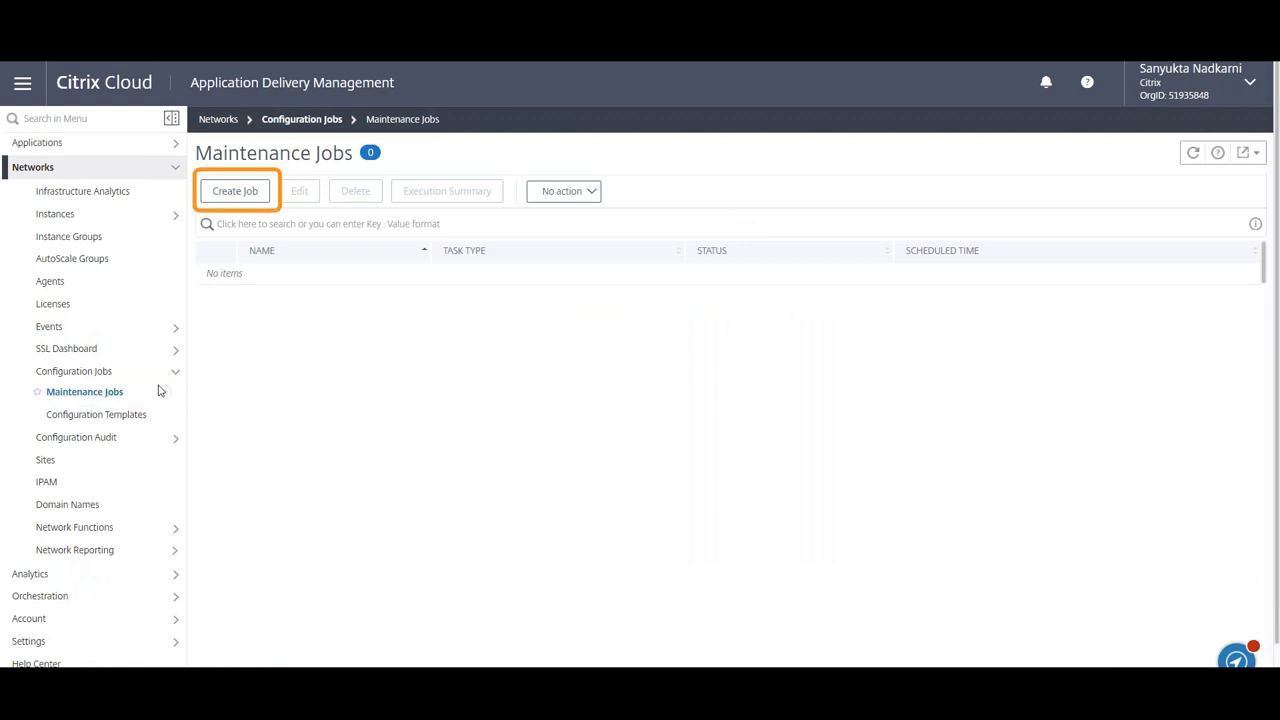
pyautogui.moveTo(263, 205)
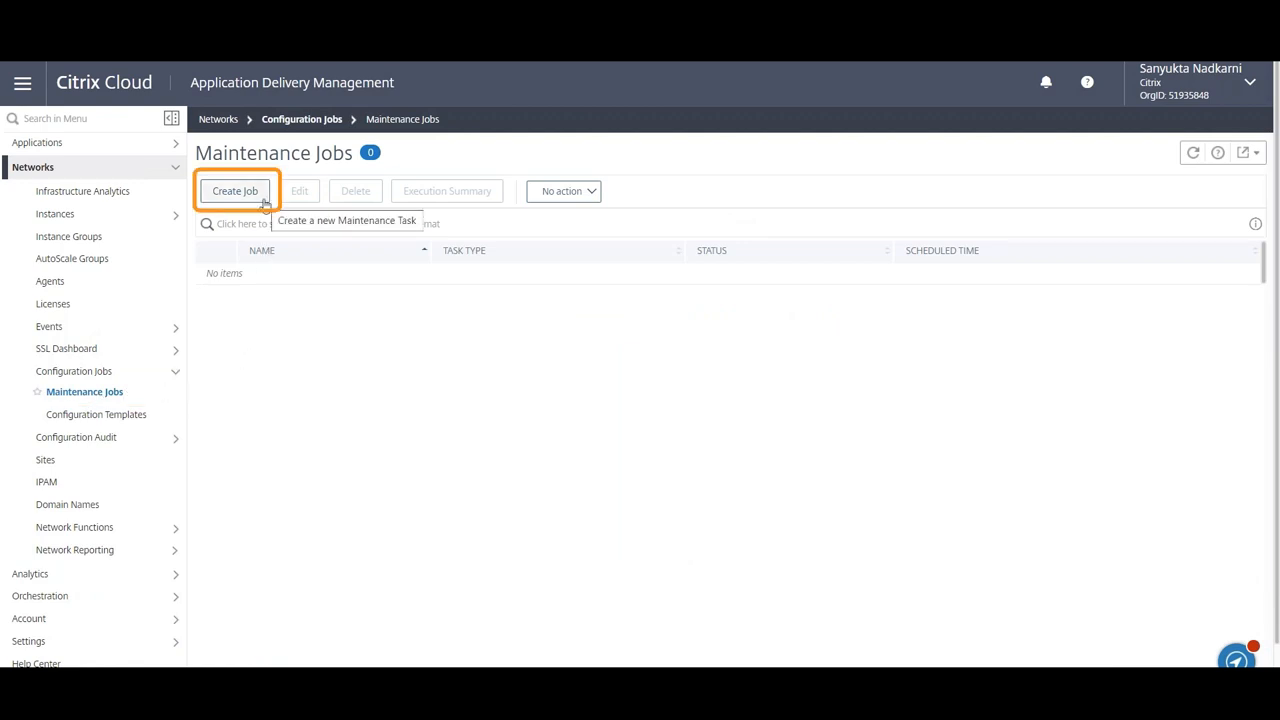
# - Create an Upgrade Citrix ADC job and add all six ADC instances to it
pyautogui.click(235, 190)
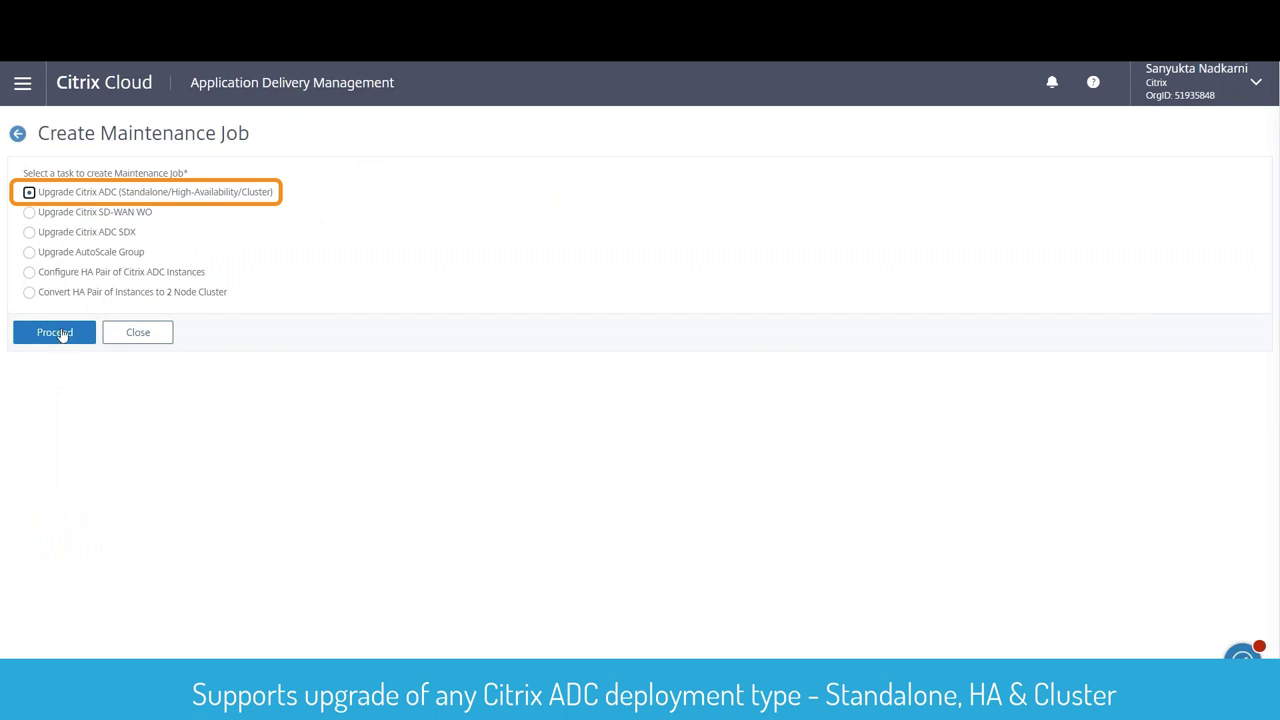
pyautogui.click(54, 332)
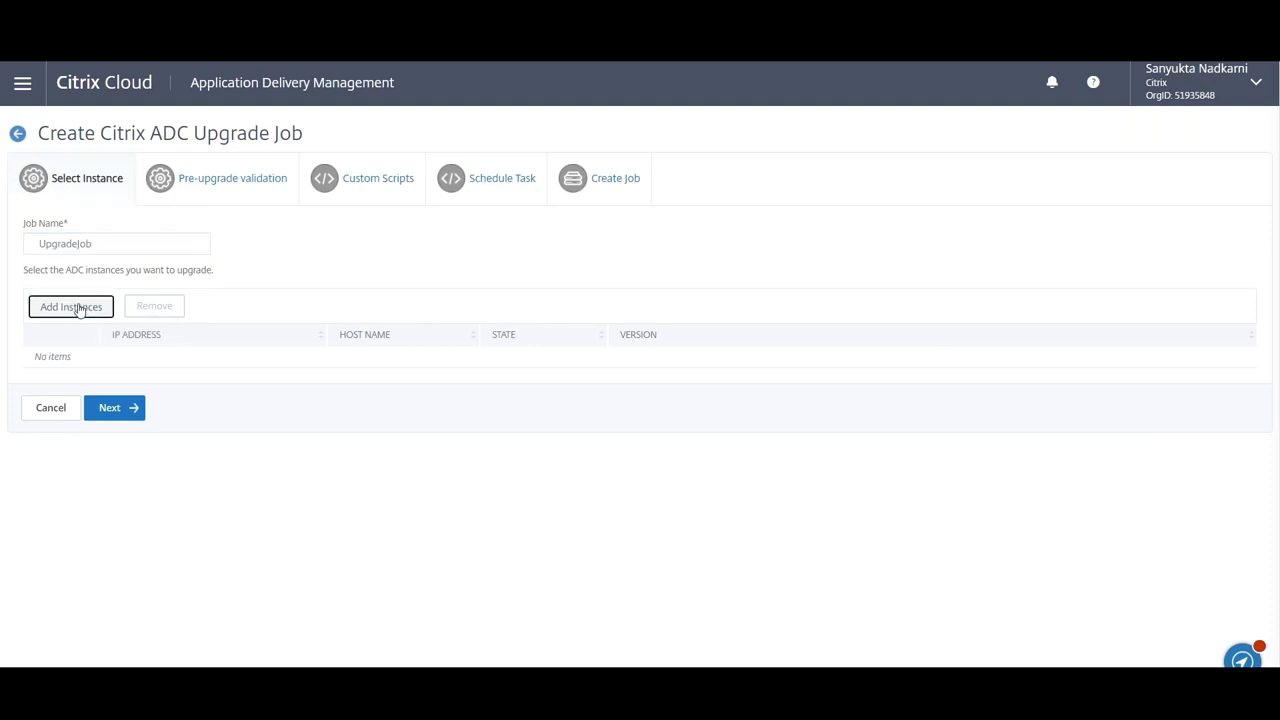
pyautogui.click(70, 306)
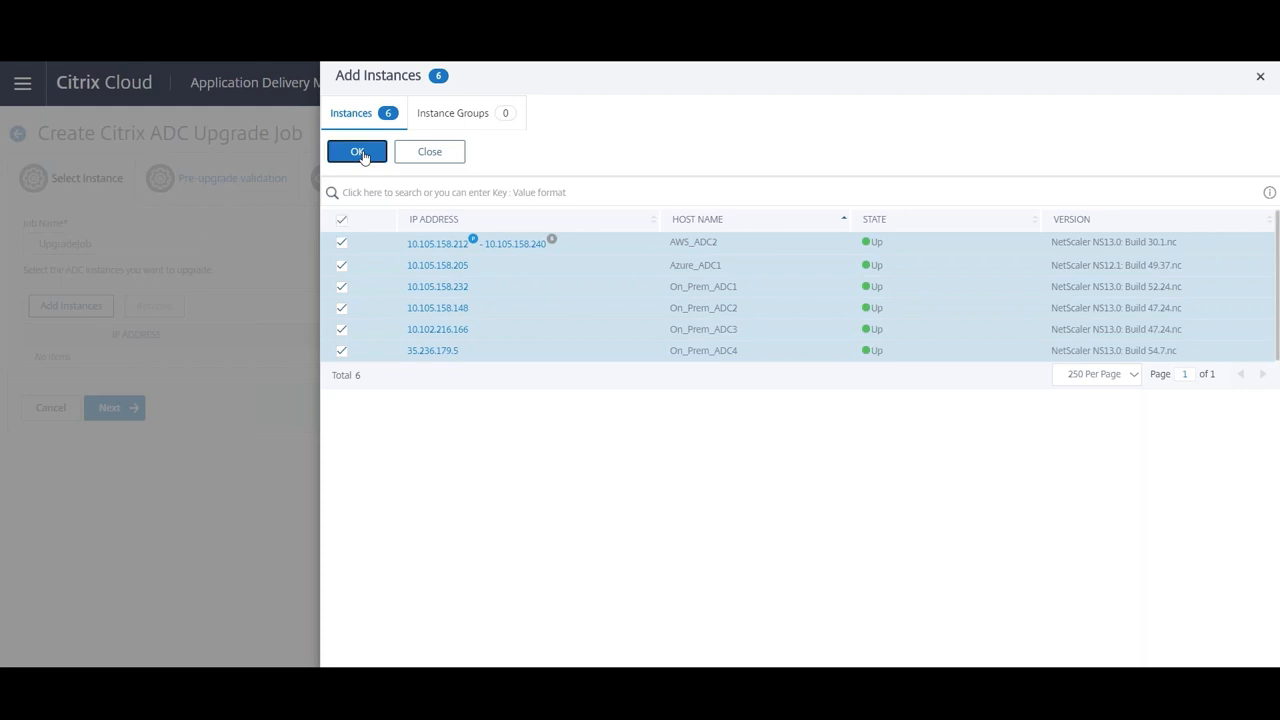
pyautogui.click(356, 151)
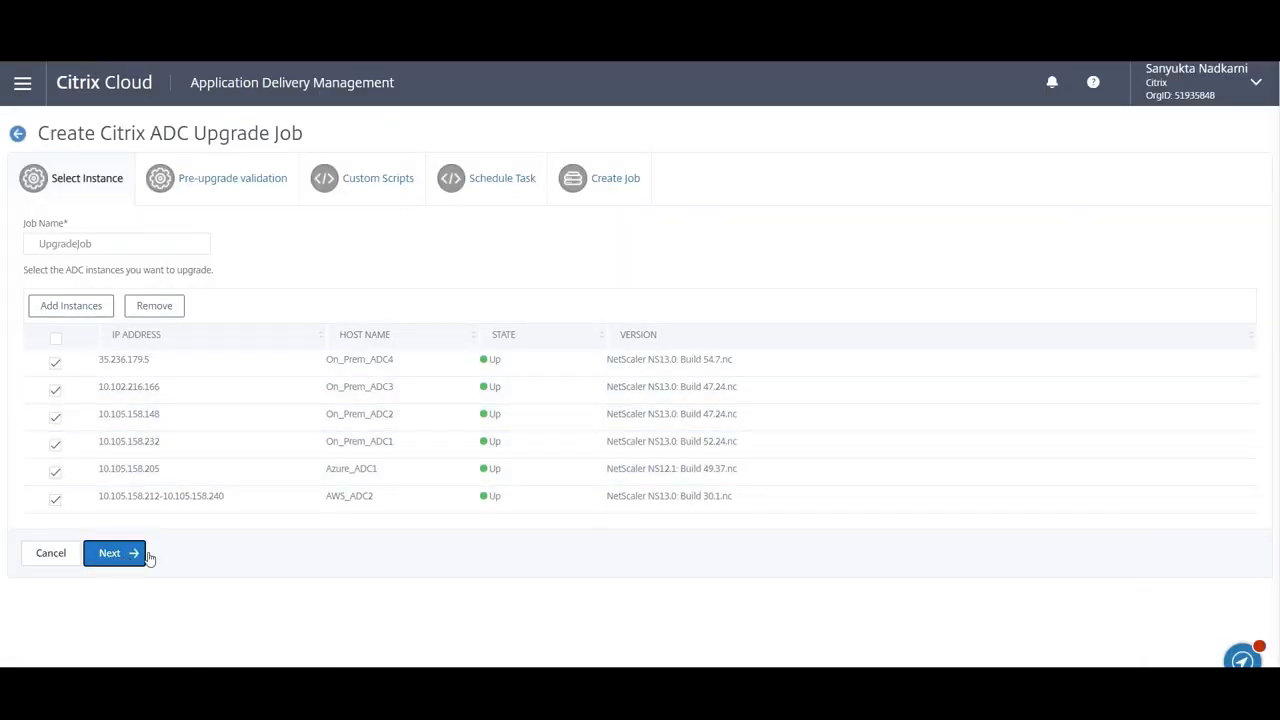
# - Run pre-upgrade validation to list instances with errors such as insufficient disk space
pyautogui.click(114, 553)
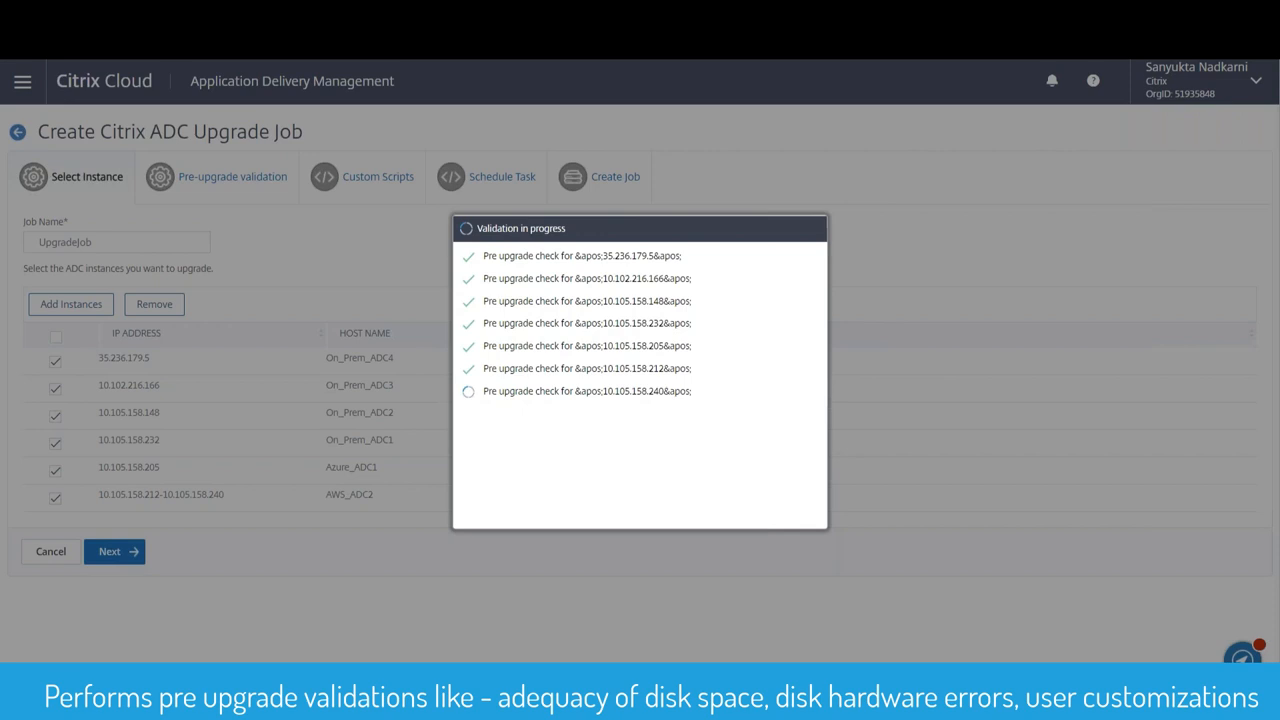
pyautogui.moveTo(704, 456)
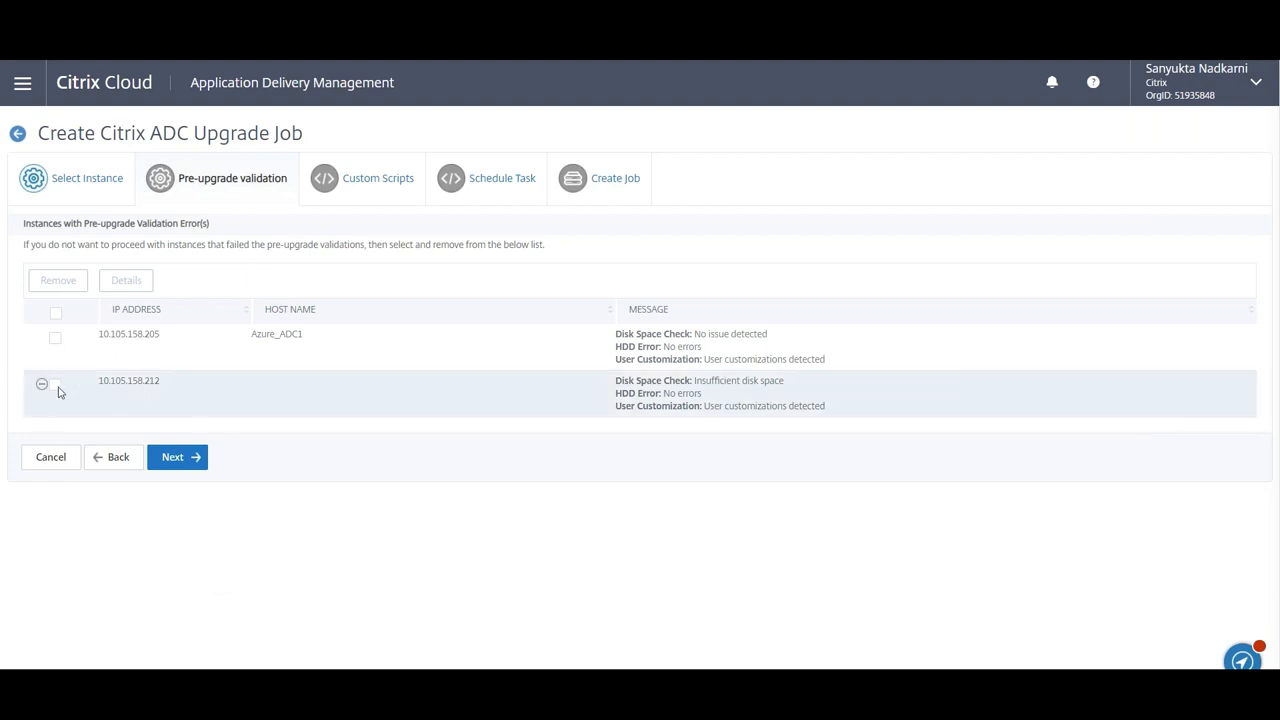
# - Review the insufficient-disk-space instance's details, then remove both failing instances from the job
pyautogui.click(56, 386)
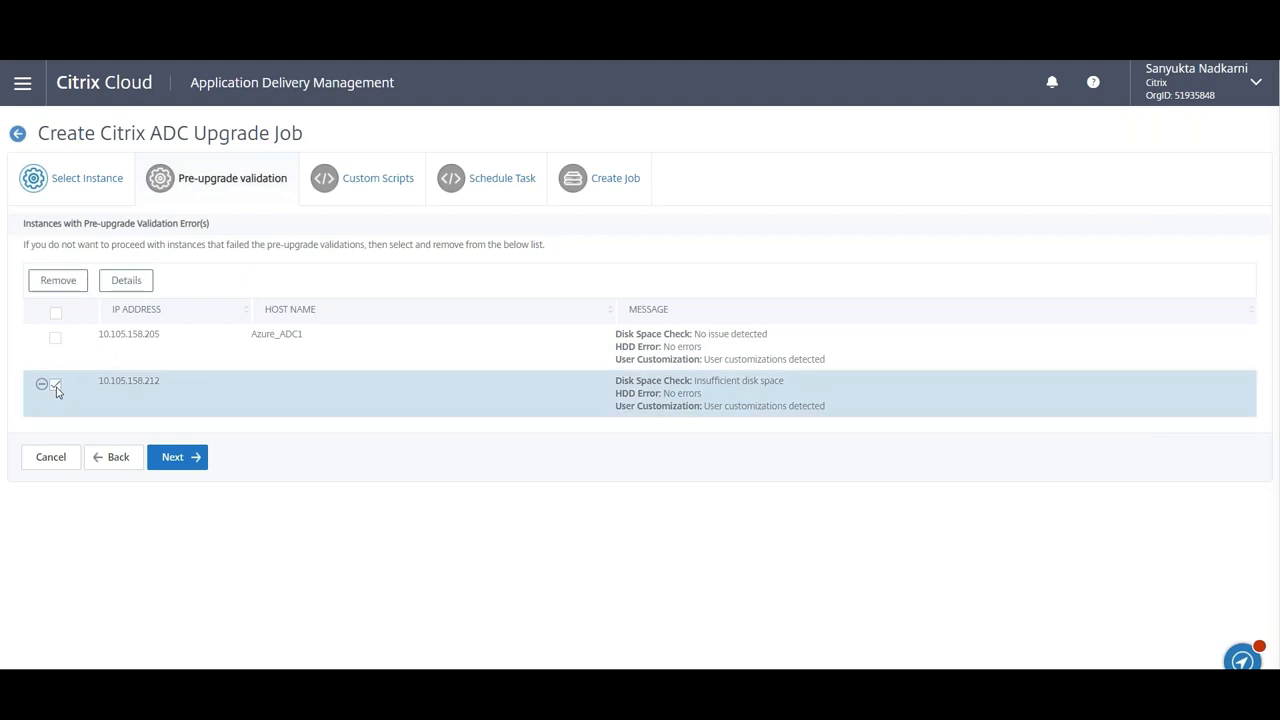
pyautogui.click(55, 385)
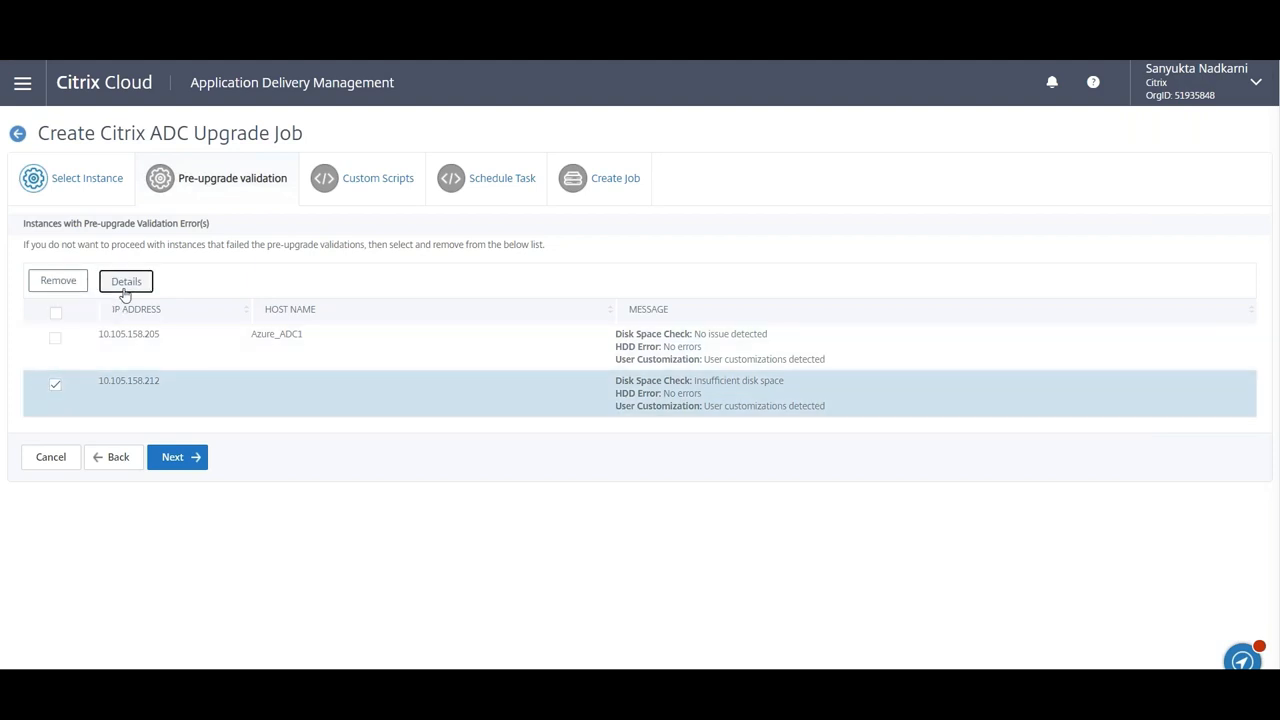
pyautogui.click(125, 280)
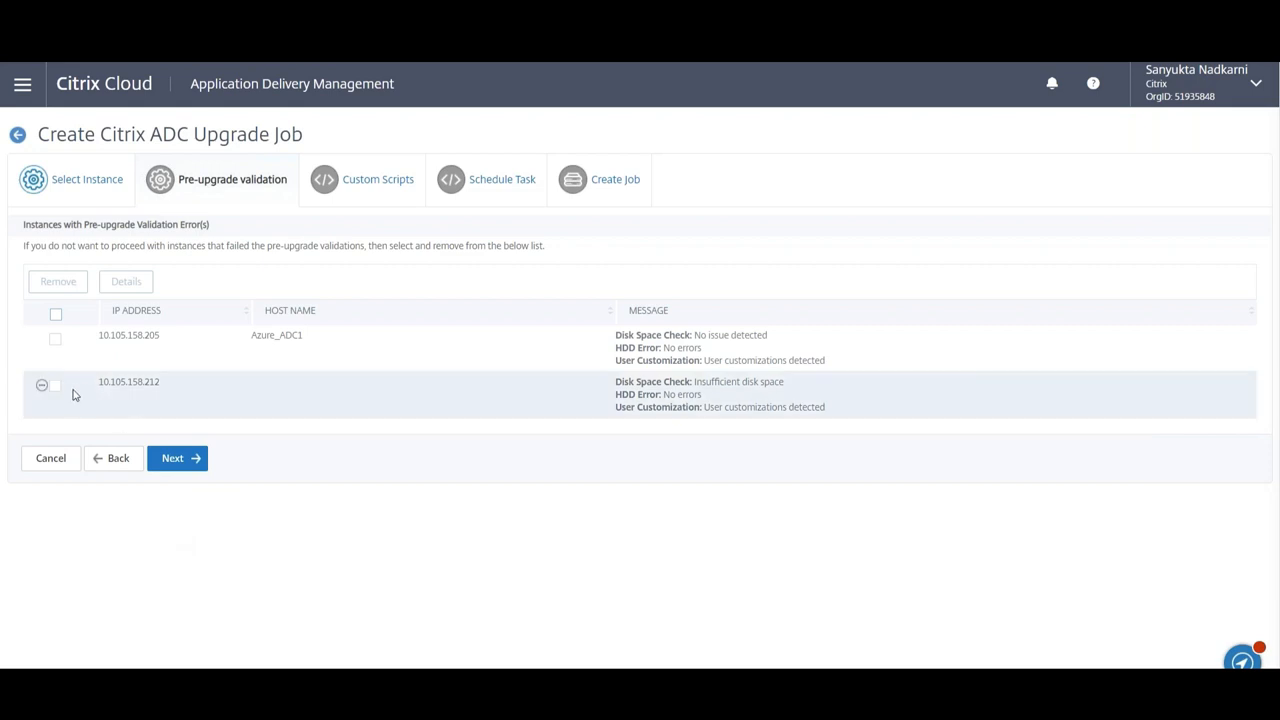
pyautogui.click(55, 386)
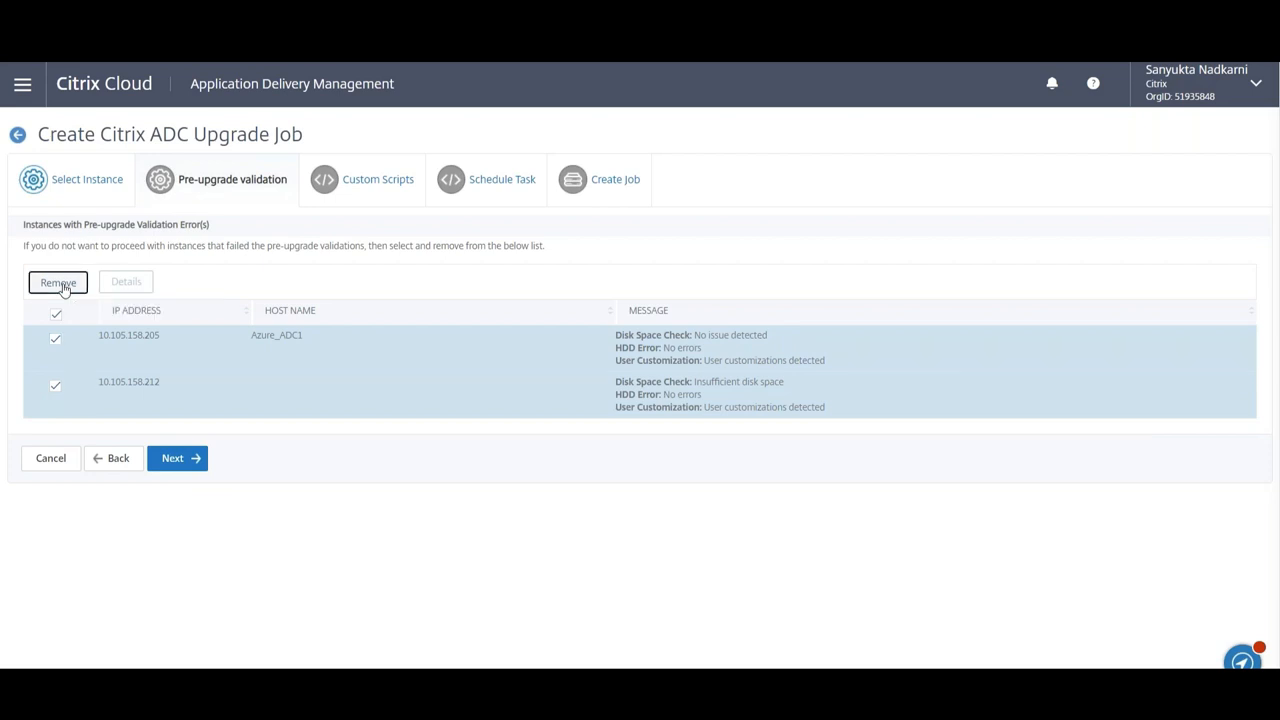
pyautogui.click(58, 282)
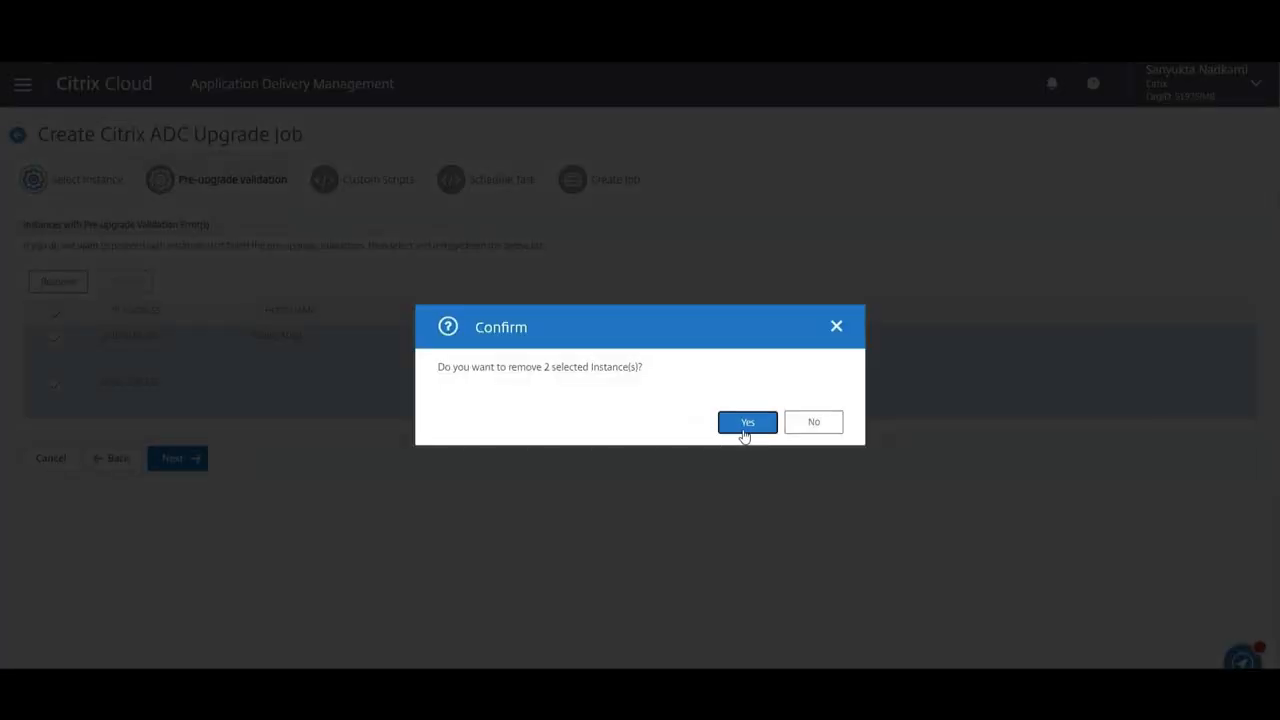
pyautogui.click(747, 422)
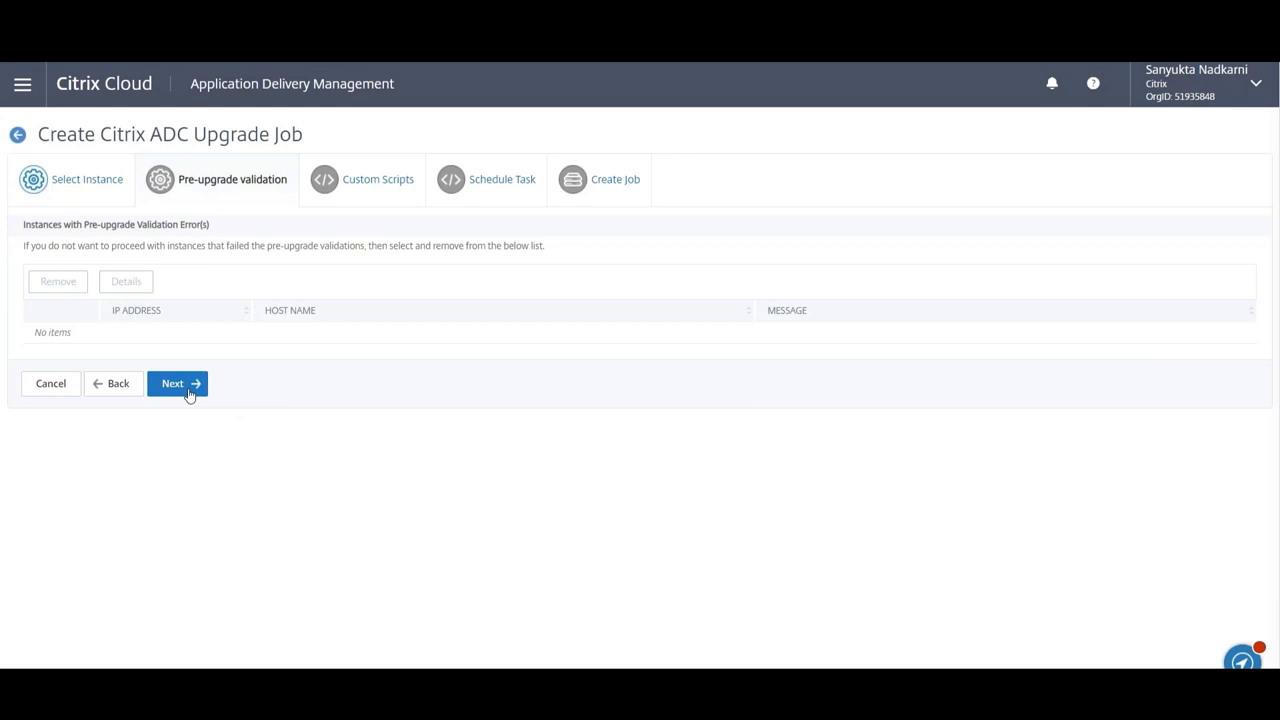
# - Type pre-upgrade show/stat commands and import the postupgradechecks file as the post-upgrade script
pyautogui.click(177, 383)
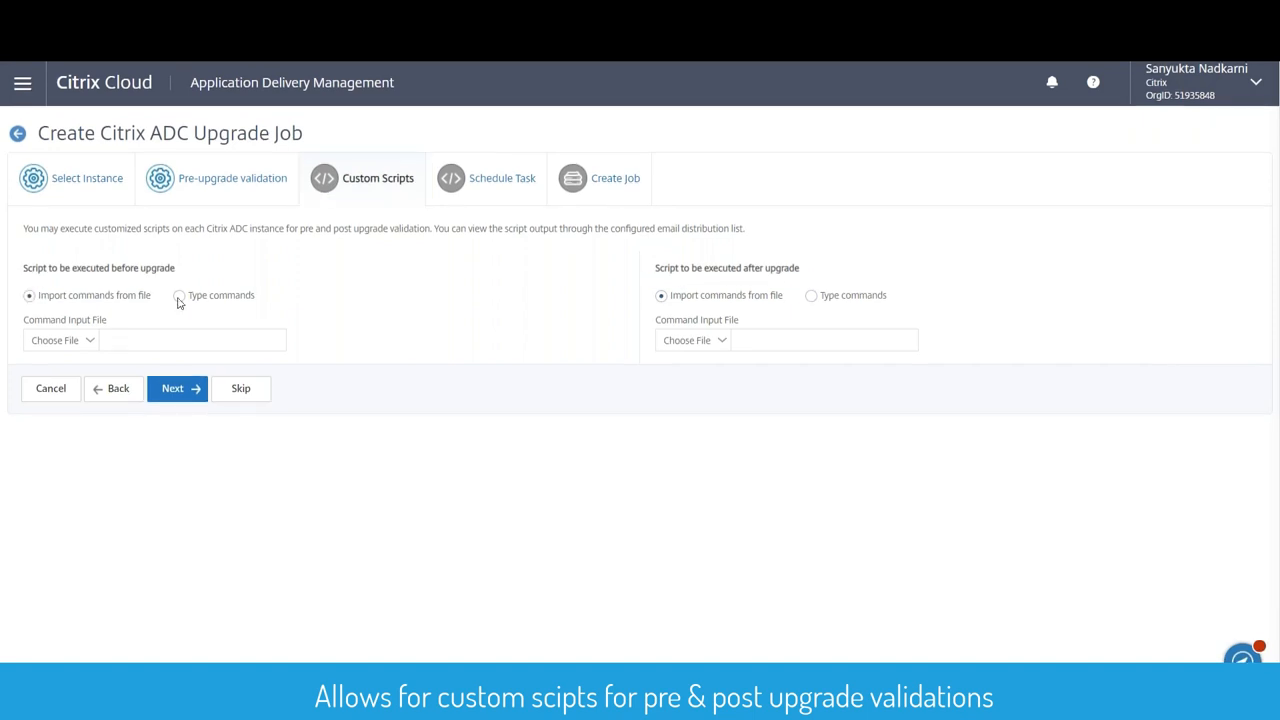
pyautogui.click(179, 295)
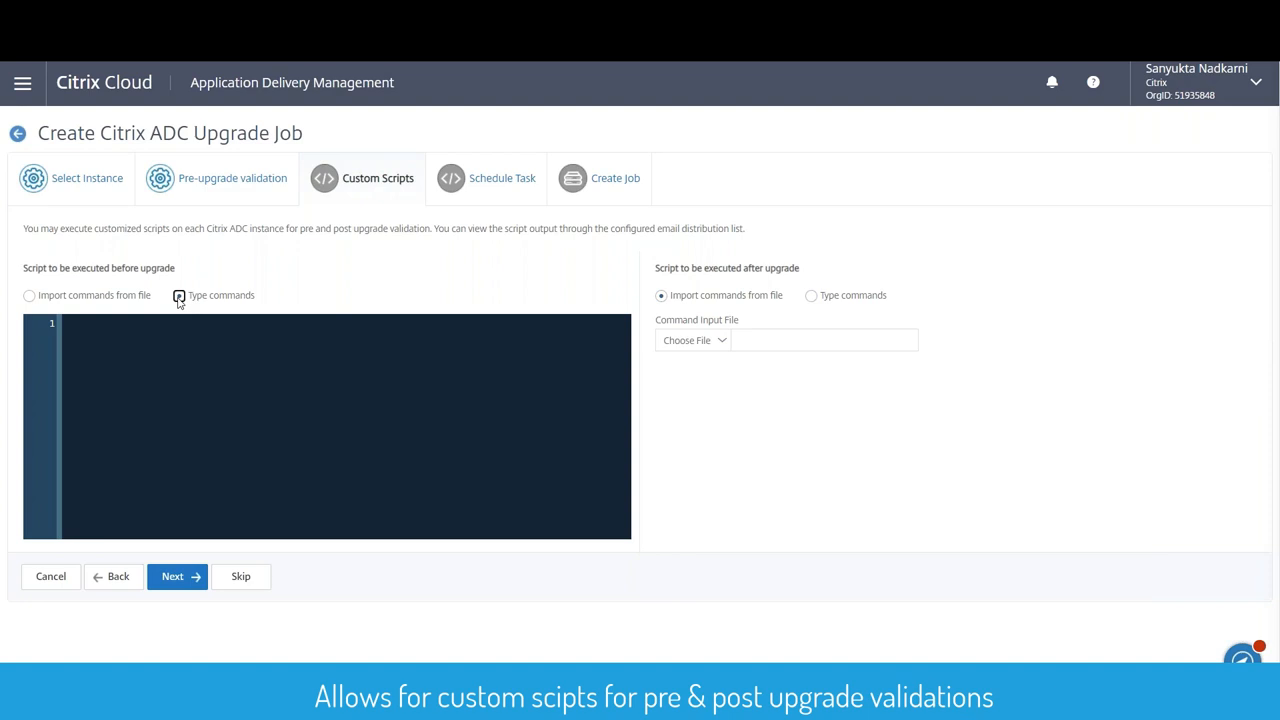
pyautogui.click(179, 295)
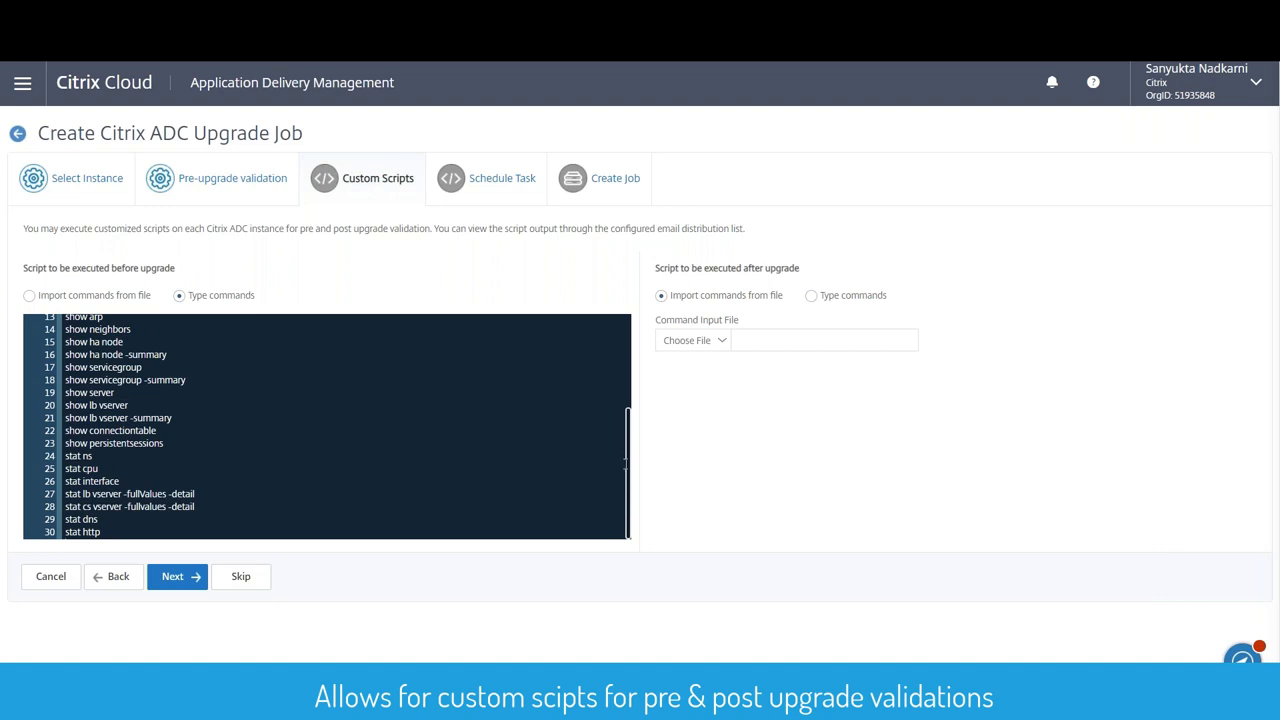
pyautogui.scroll(3)
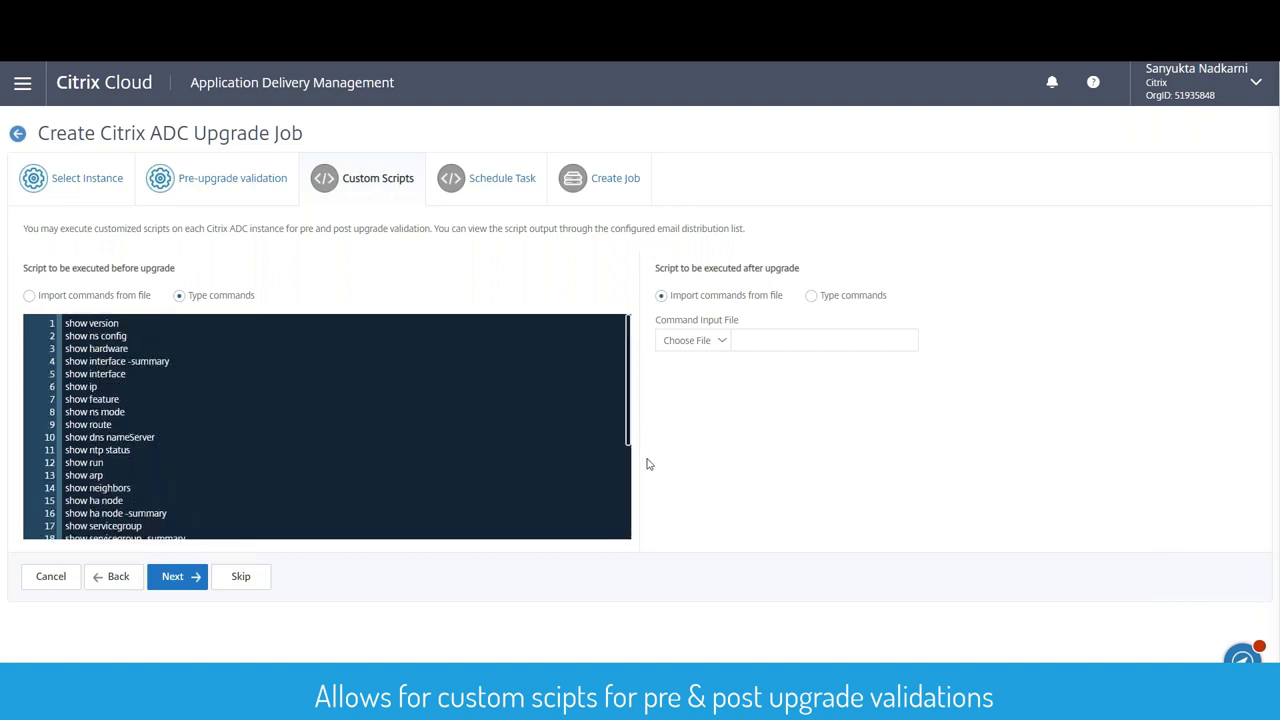
pyautogui.moveTo(756, 379)
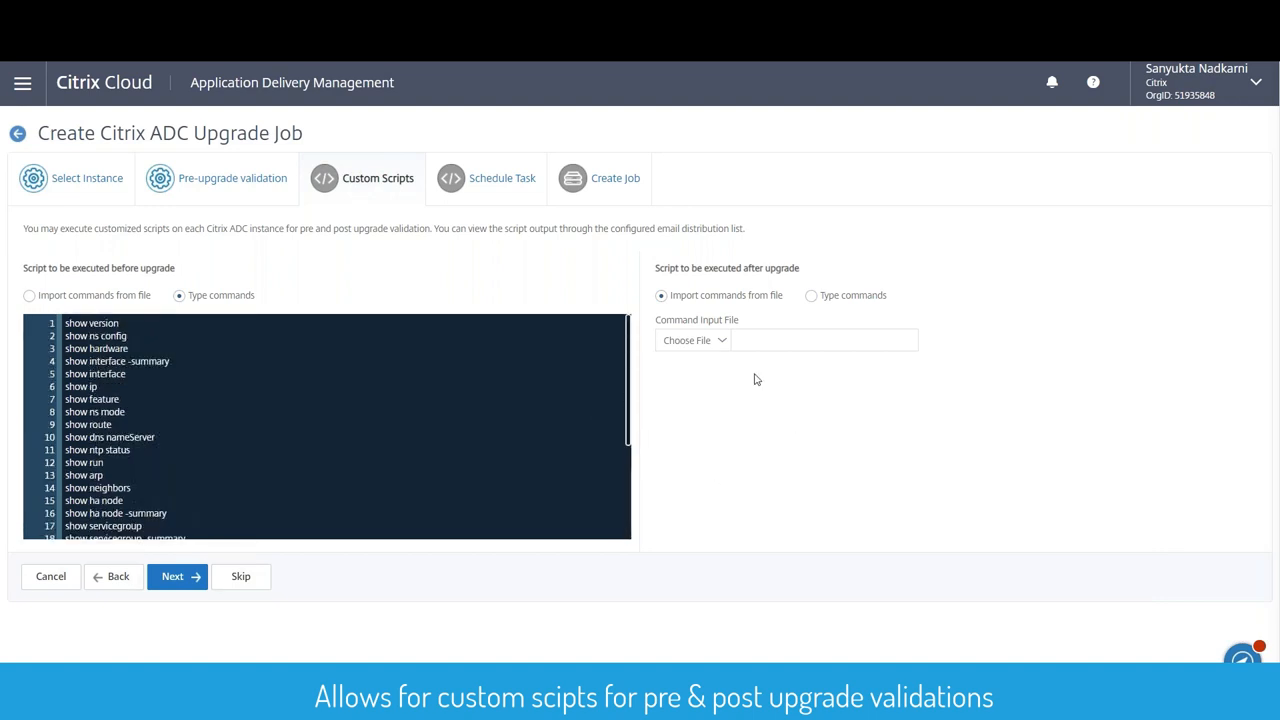
pyautogui.write('postupgradechecks')
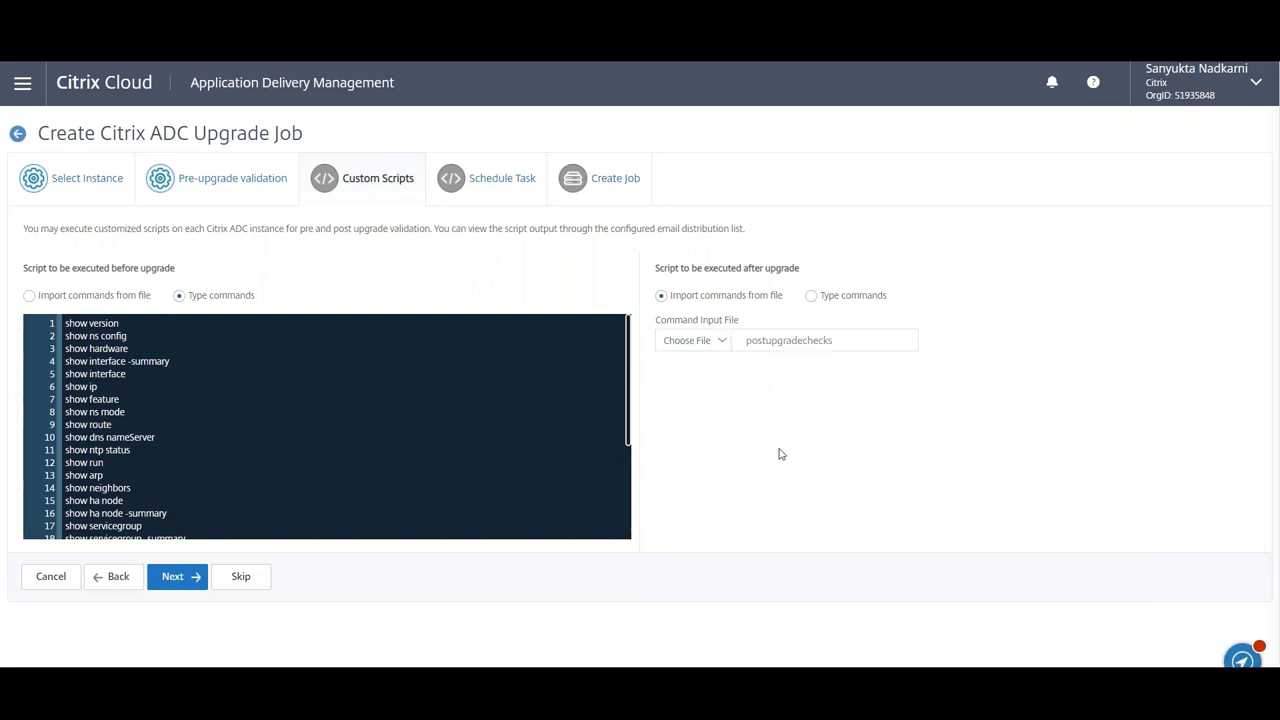
pyautogui.moveTo(177, 576)
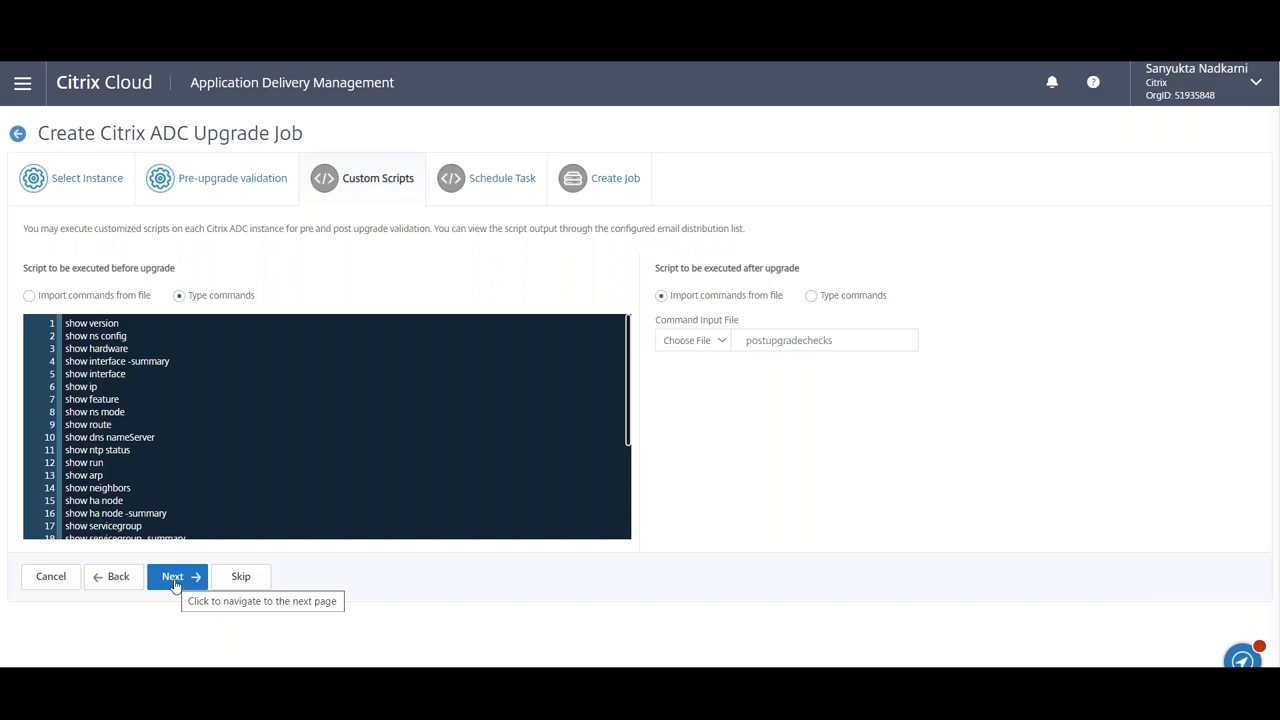
# - Schedule the upgrade for later, starting 11 Jul 2020 at 04:00 PM
pyautogui.click(177, 576)
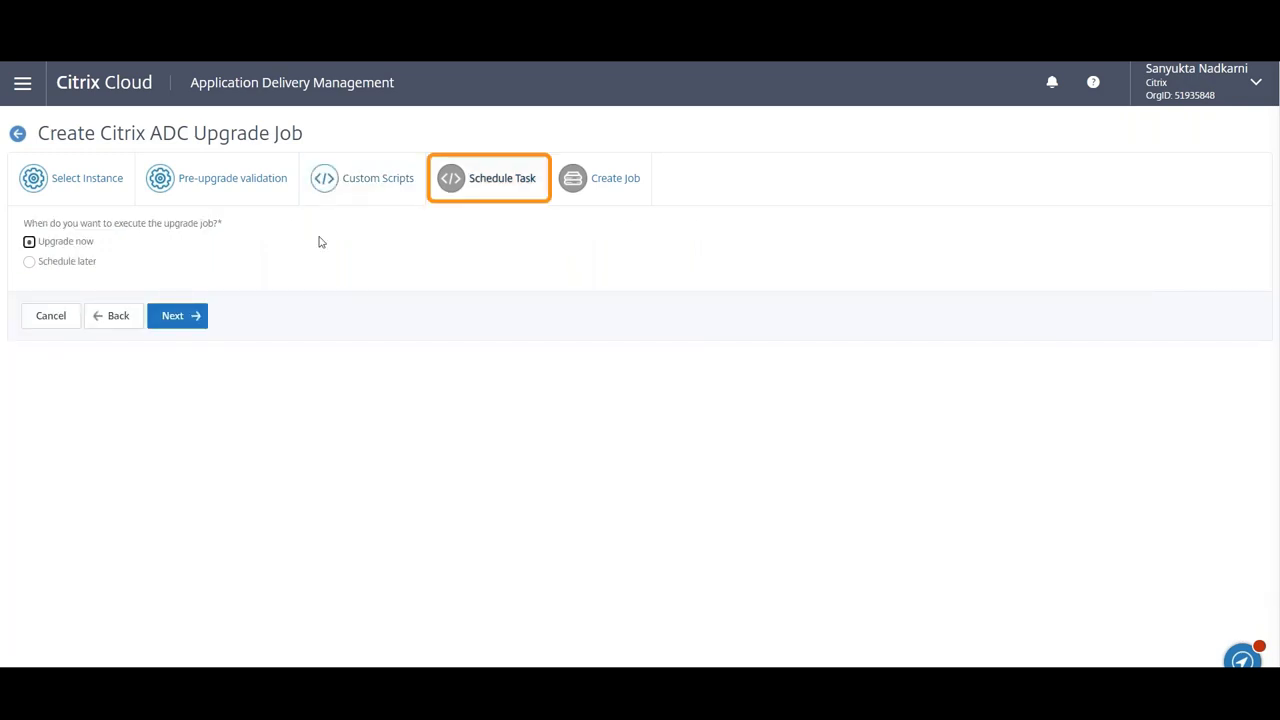
pyautogui.moveTo(303, 250)
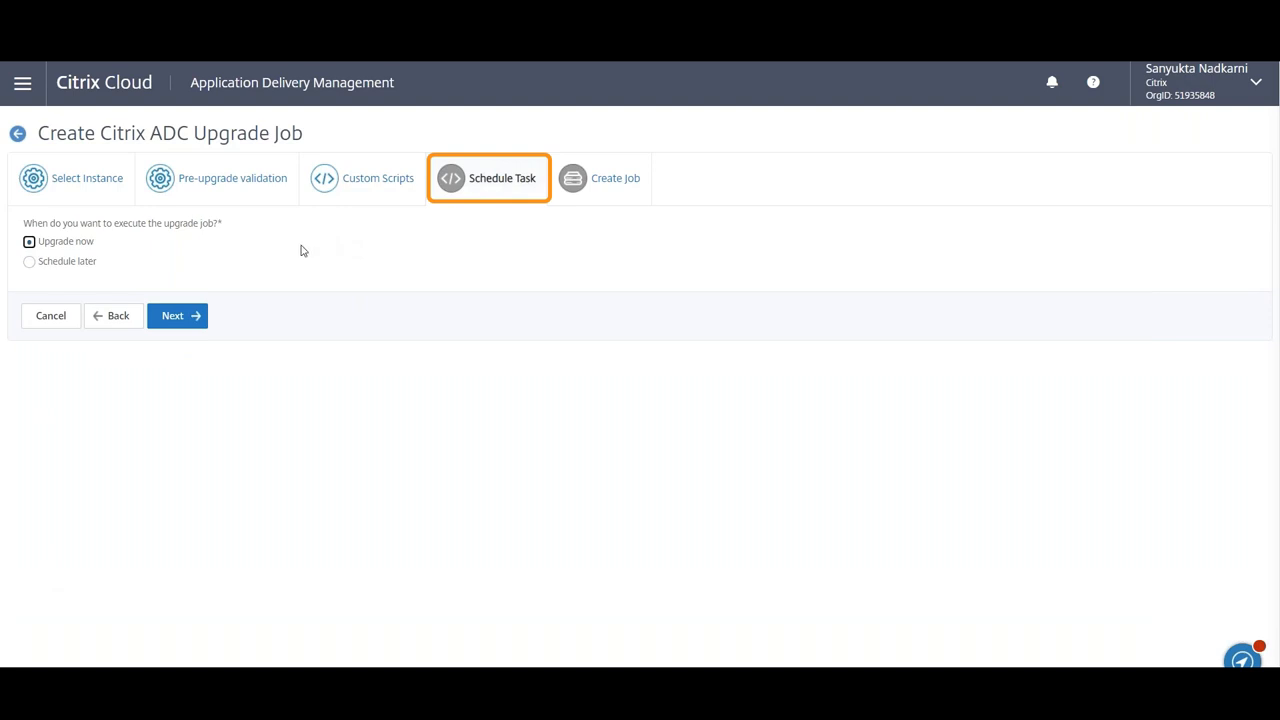
pyautogui.click(29, 267)
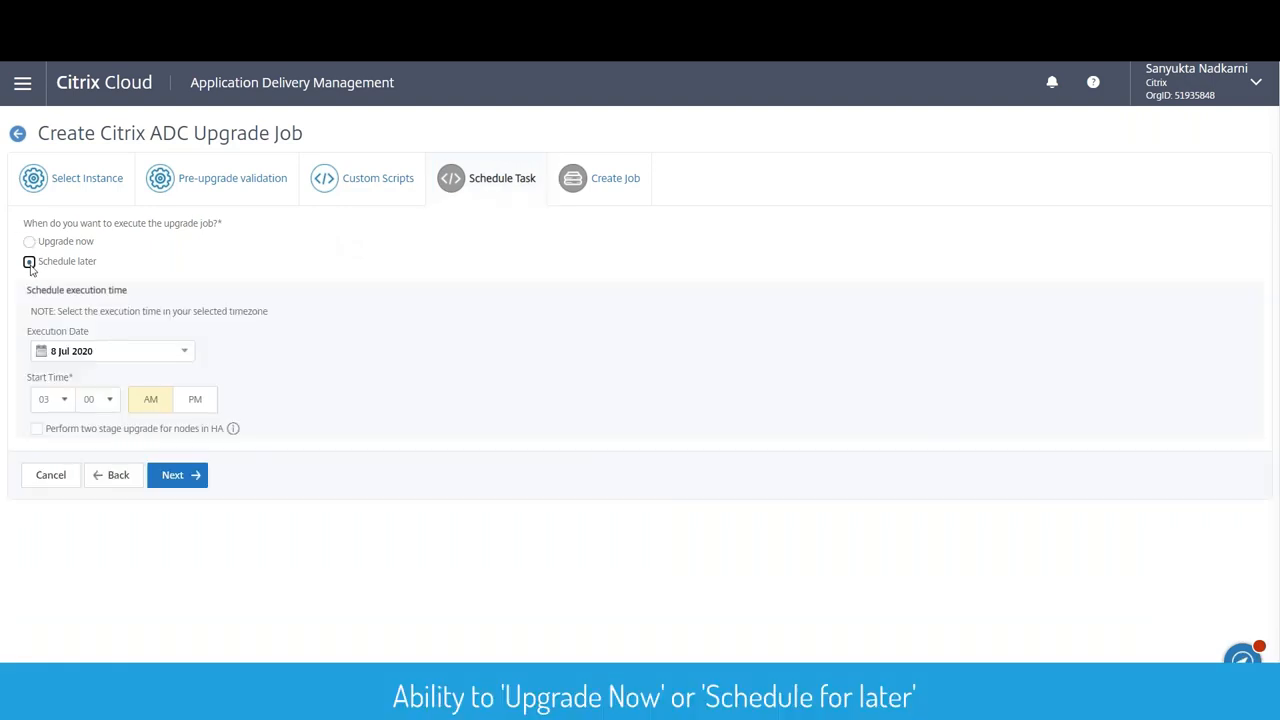
pyautogui.click(110, 351)
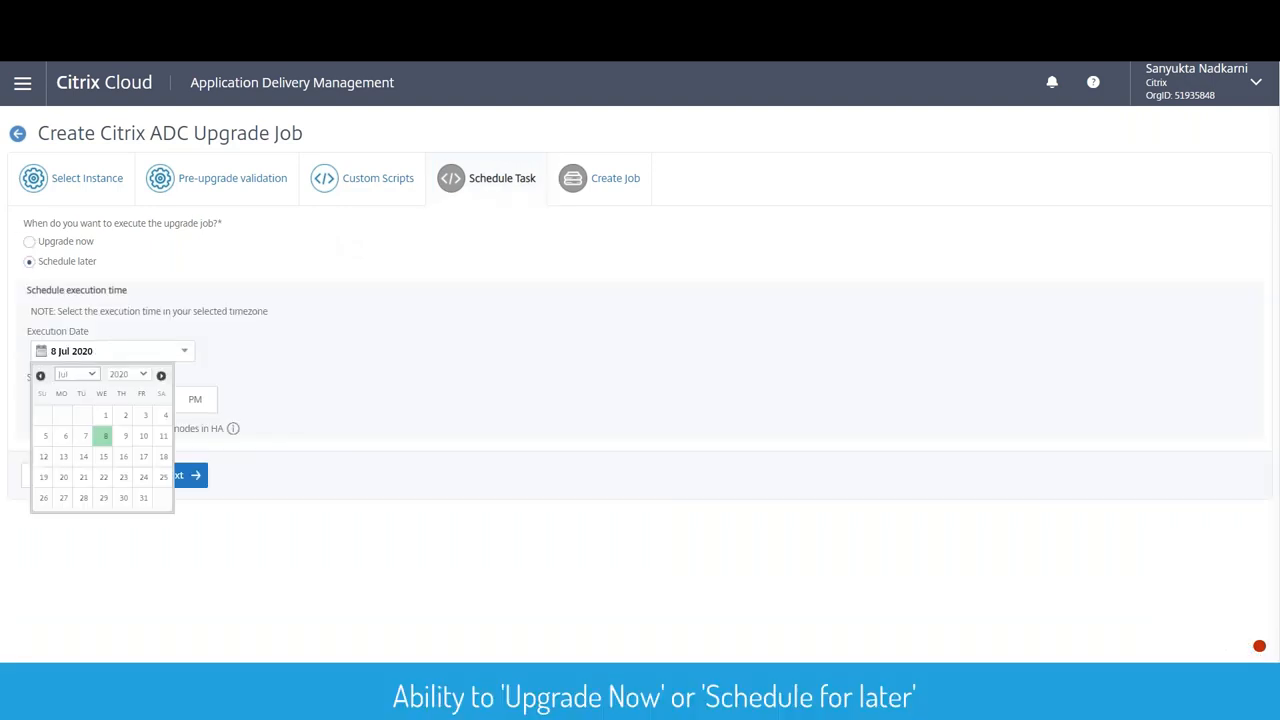
pyautogui.click(162, 436)
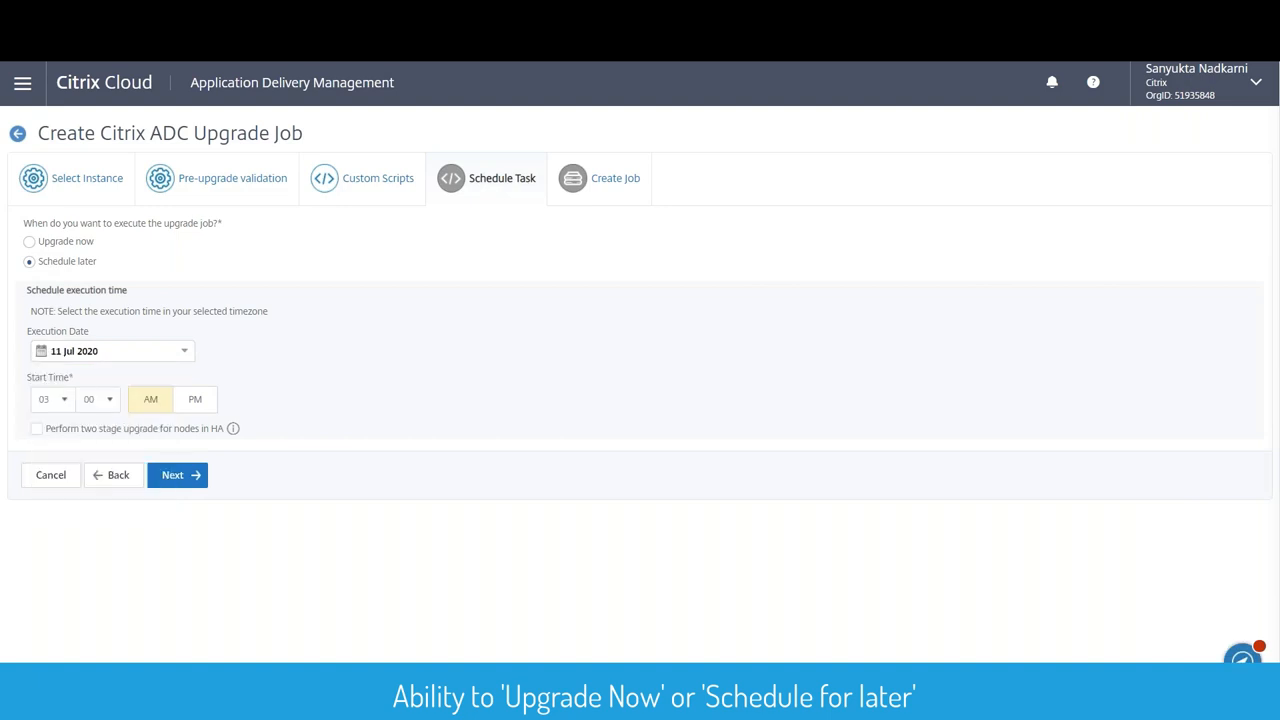
pyautogui.click(52, 399)
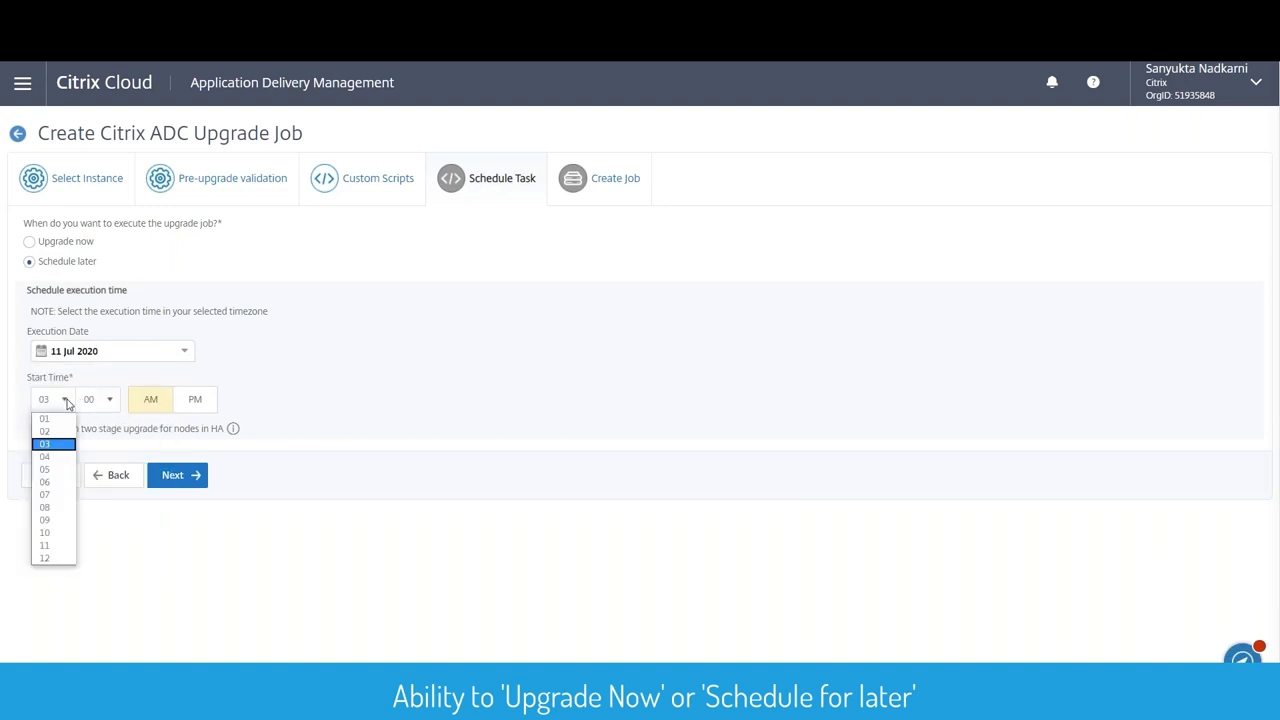
pyautogui.click(44, 456)
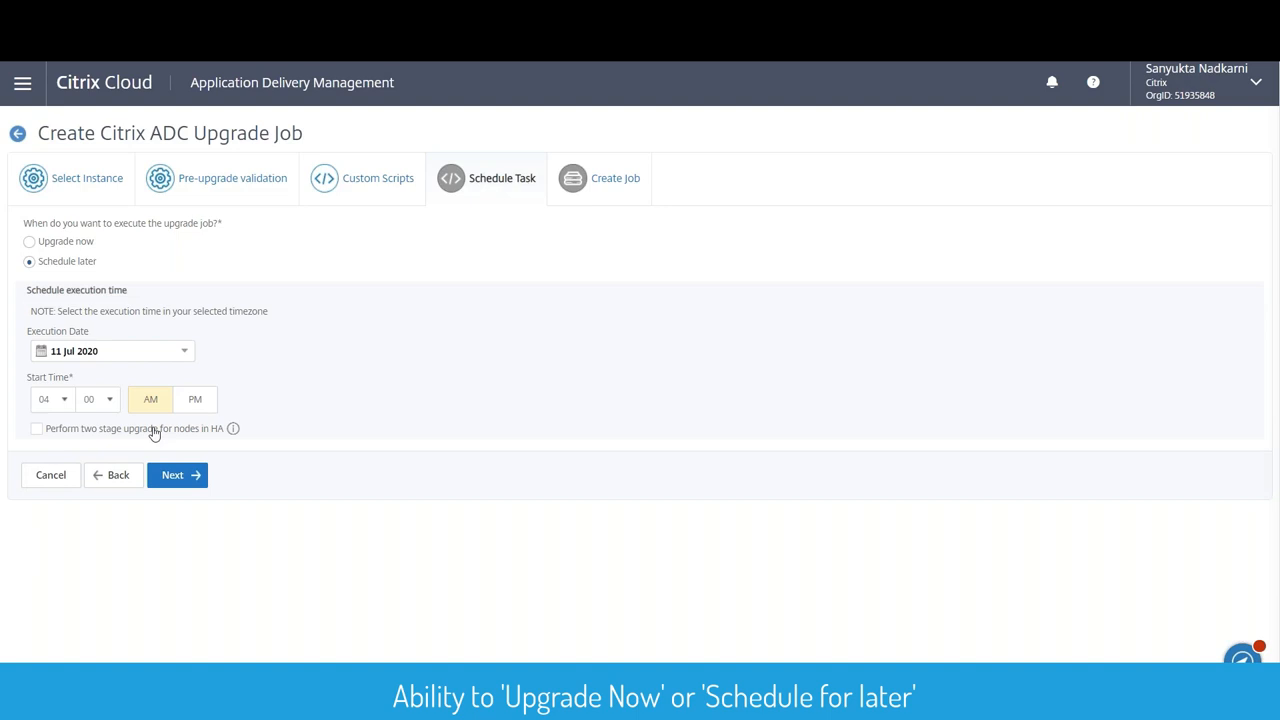
pyautogui.click(194, 399)
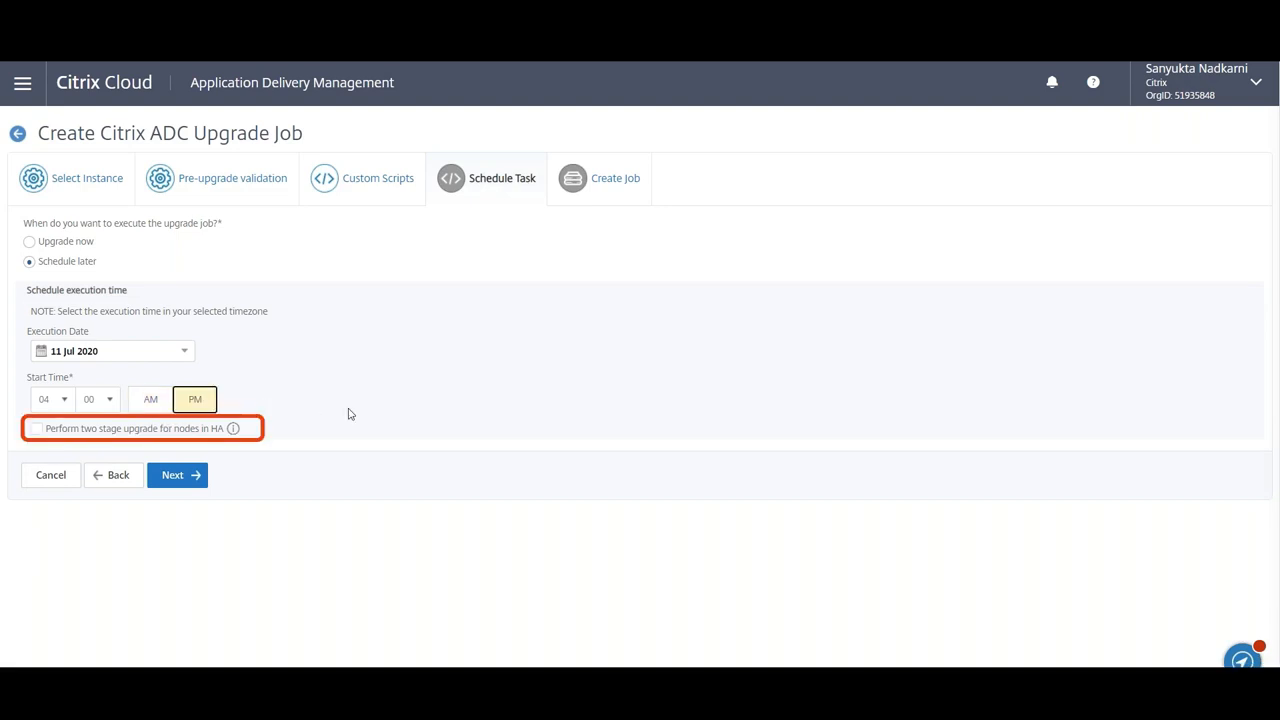
# - Enable two-stage HA upgrade with the second stage on 11 Jul at 07 PM
pyautogui.click(39, 429)
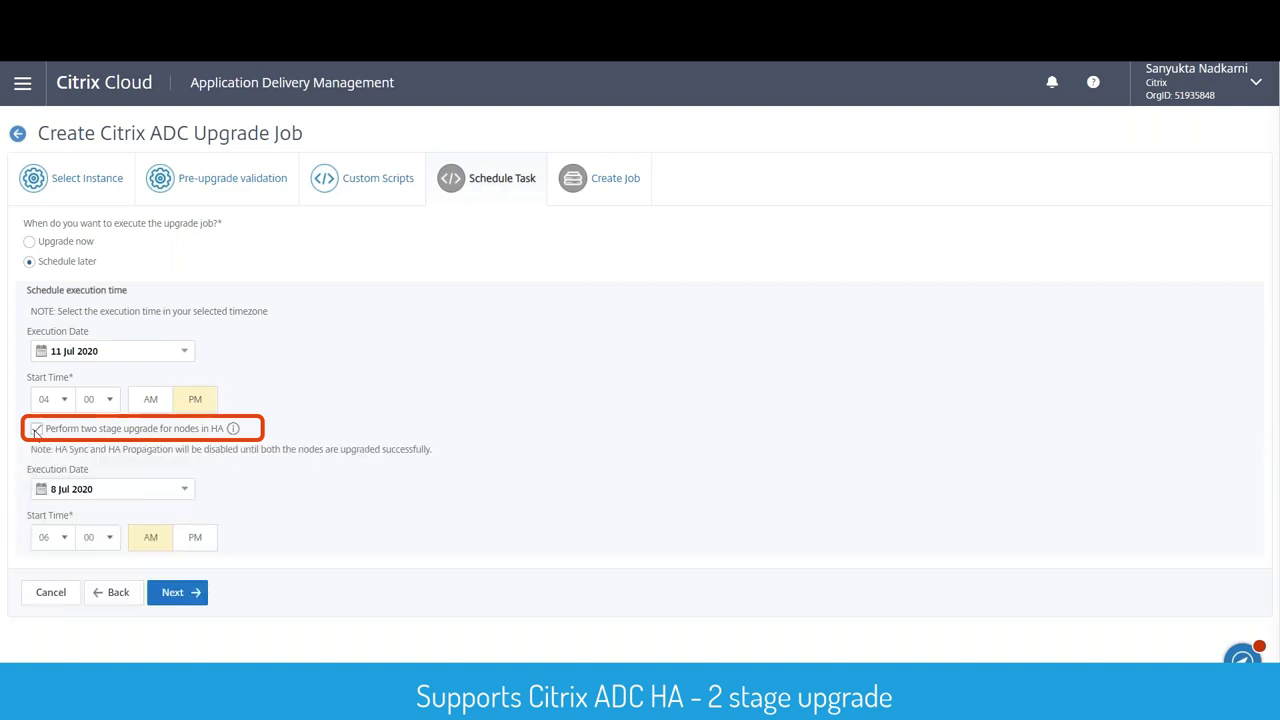
pyautogui.click(110, 489)
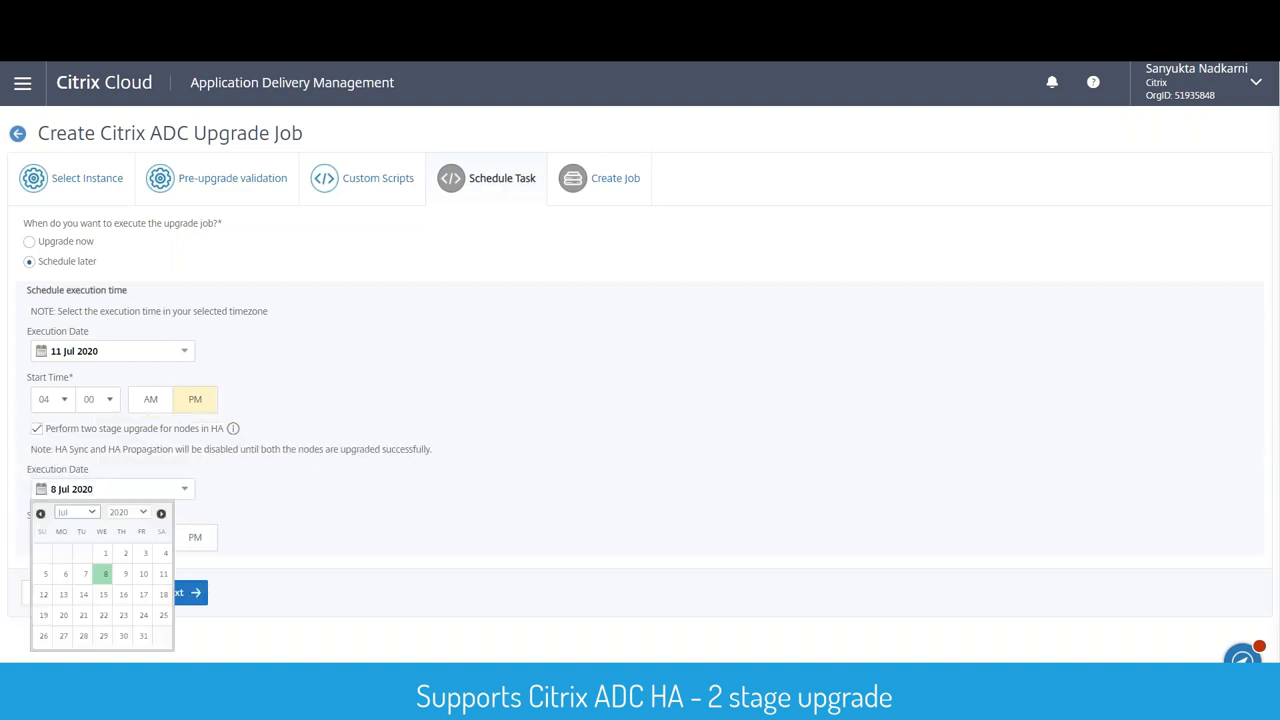
pyautogui.click(161, 595)
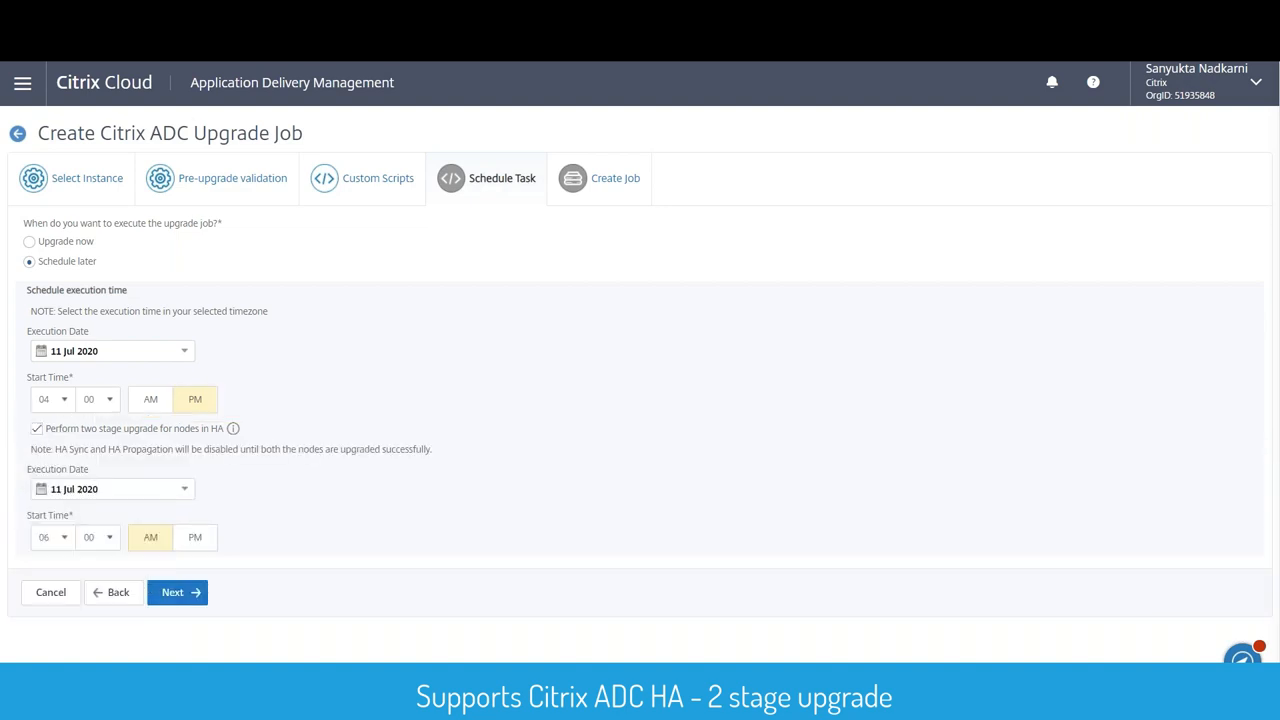
pyautogui.click(52, 537)
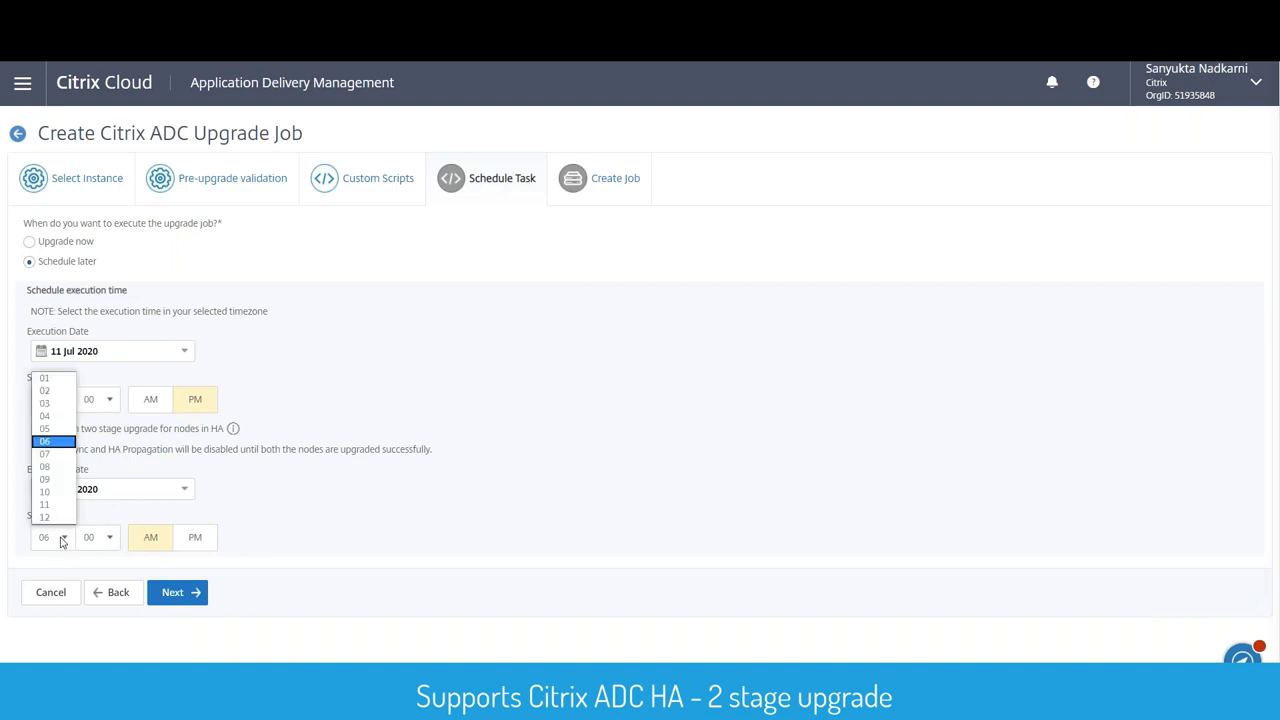
pyautogui.click(44, 455)
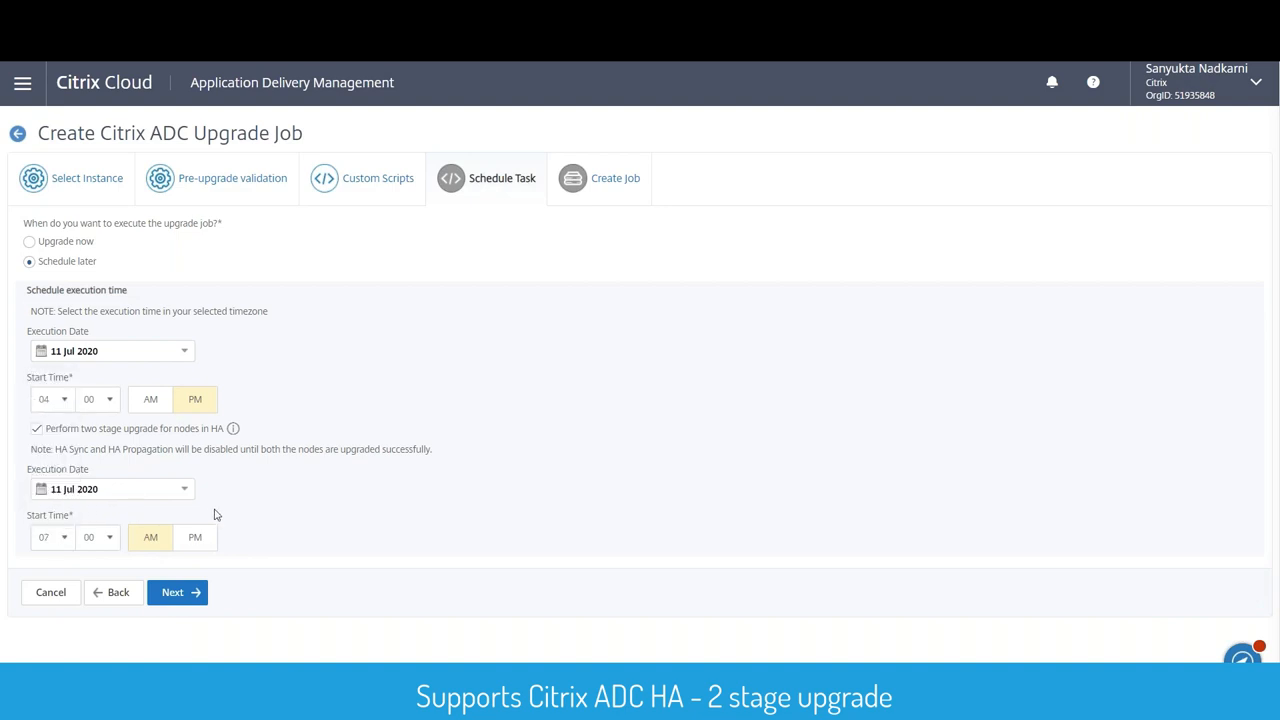
pyautogui.click(194, 537)
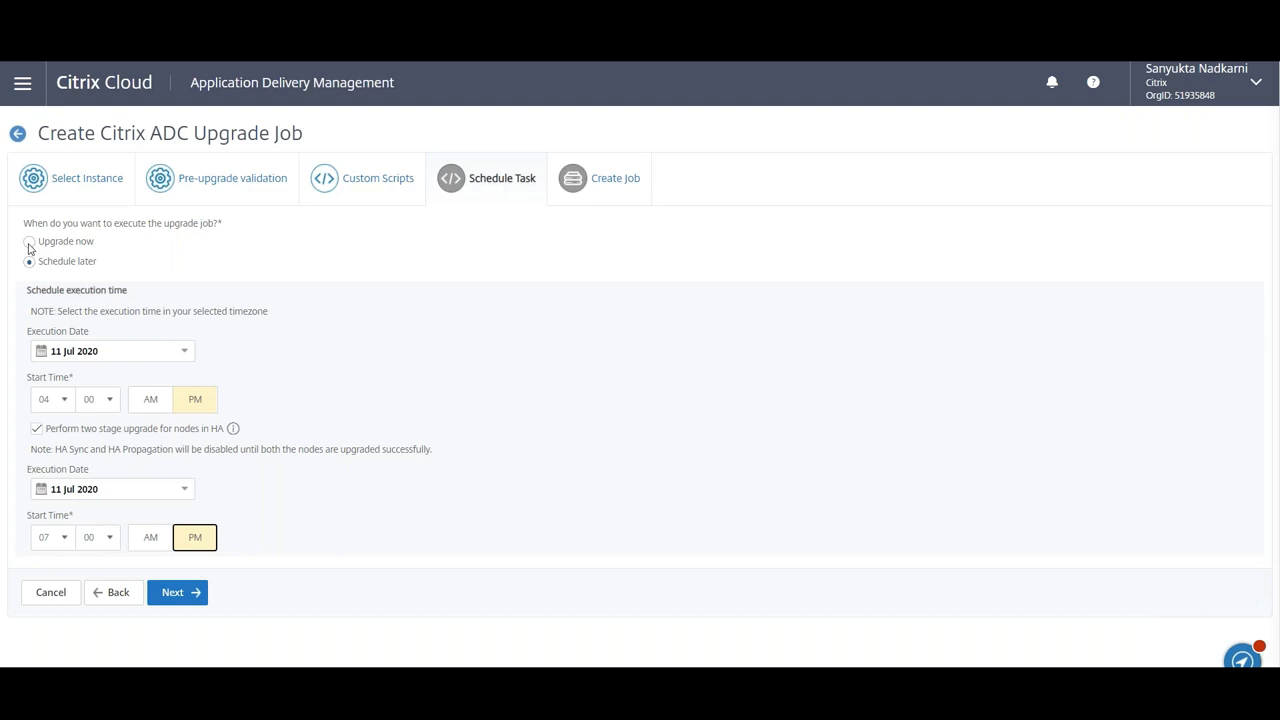
# - Switch to Upgrade now and advance to the Create Job step
pyautogui.click(29, 244)
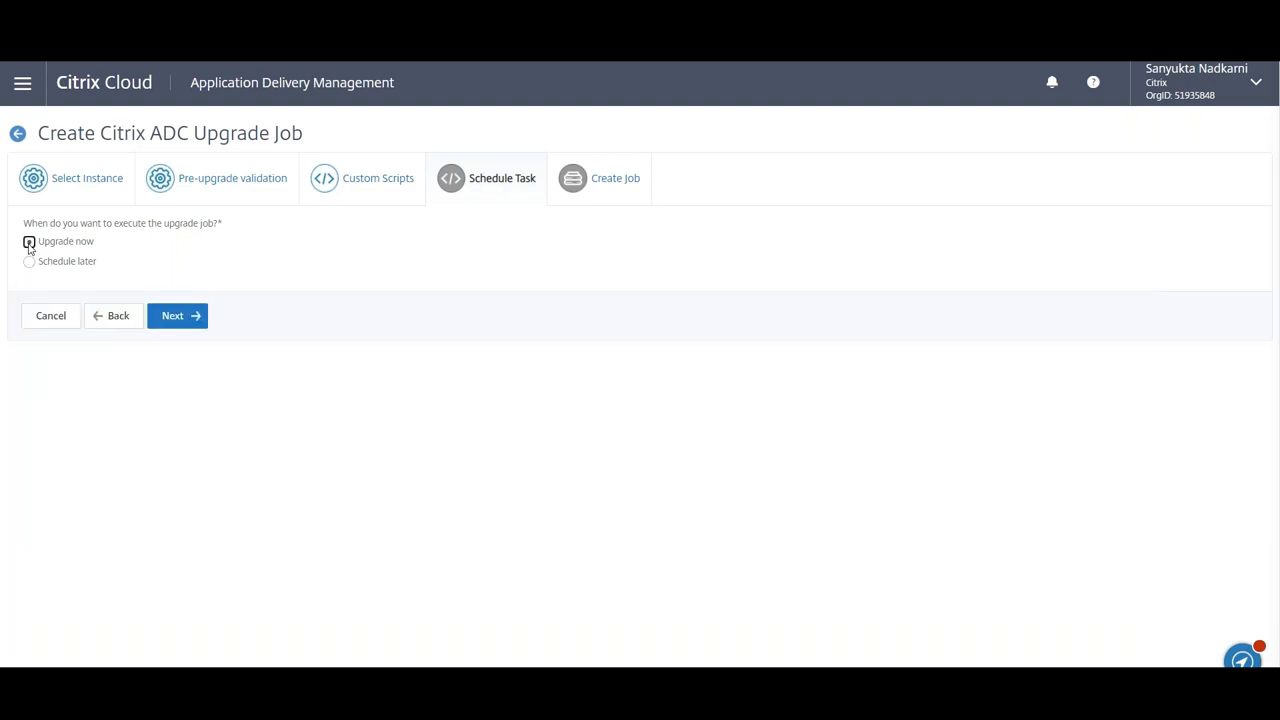
pyautogui.click(29, 243)
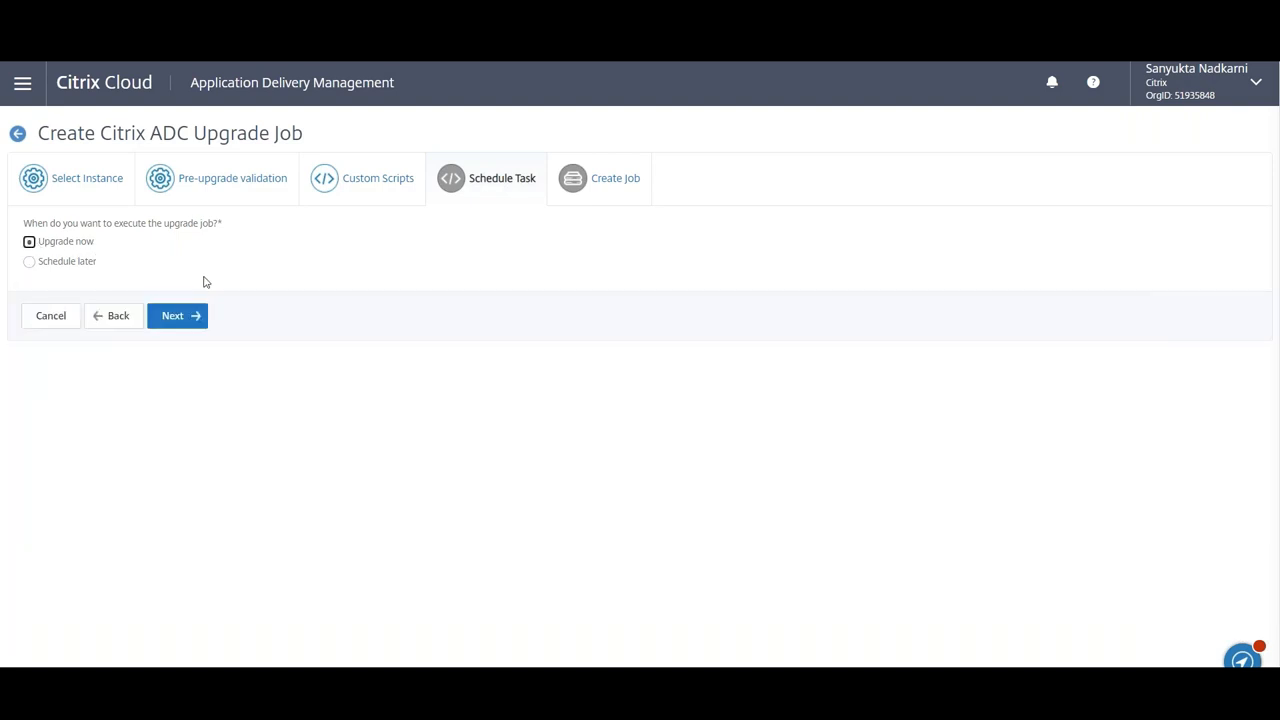
pyautogui.moveTo(191, 315)
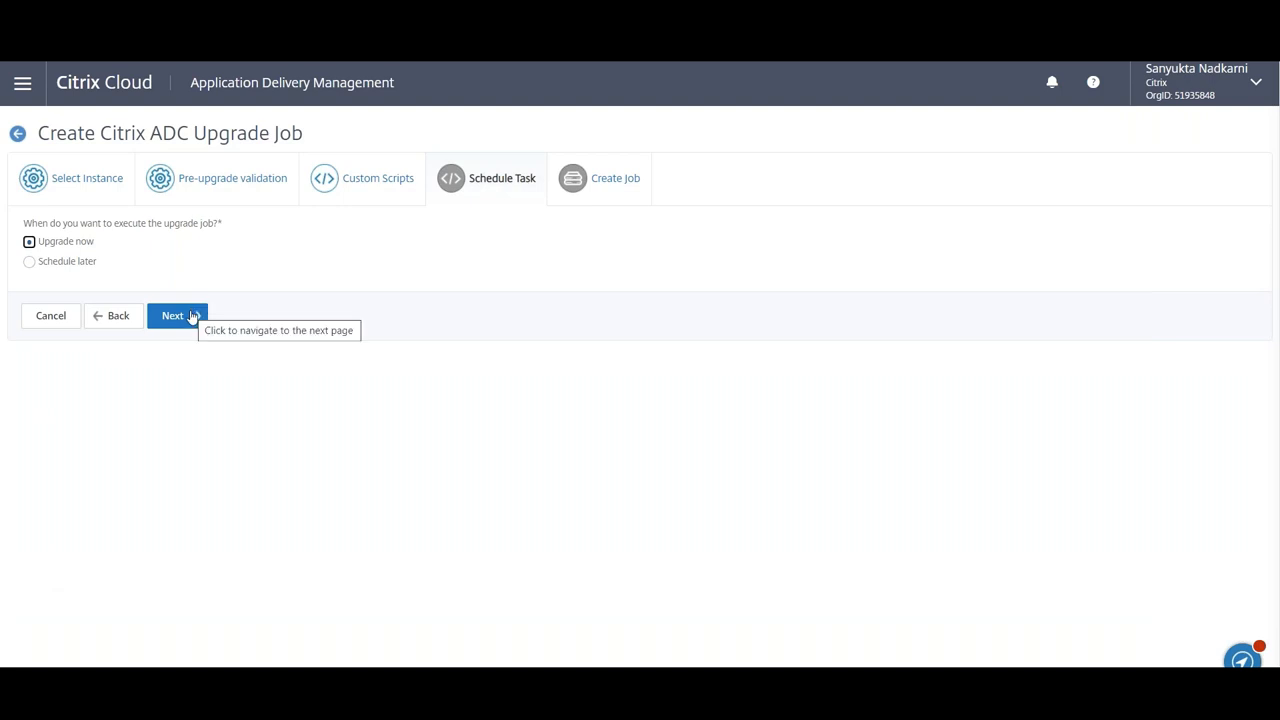
pyautogui.click(177, 315)
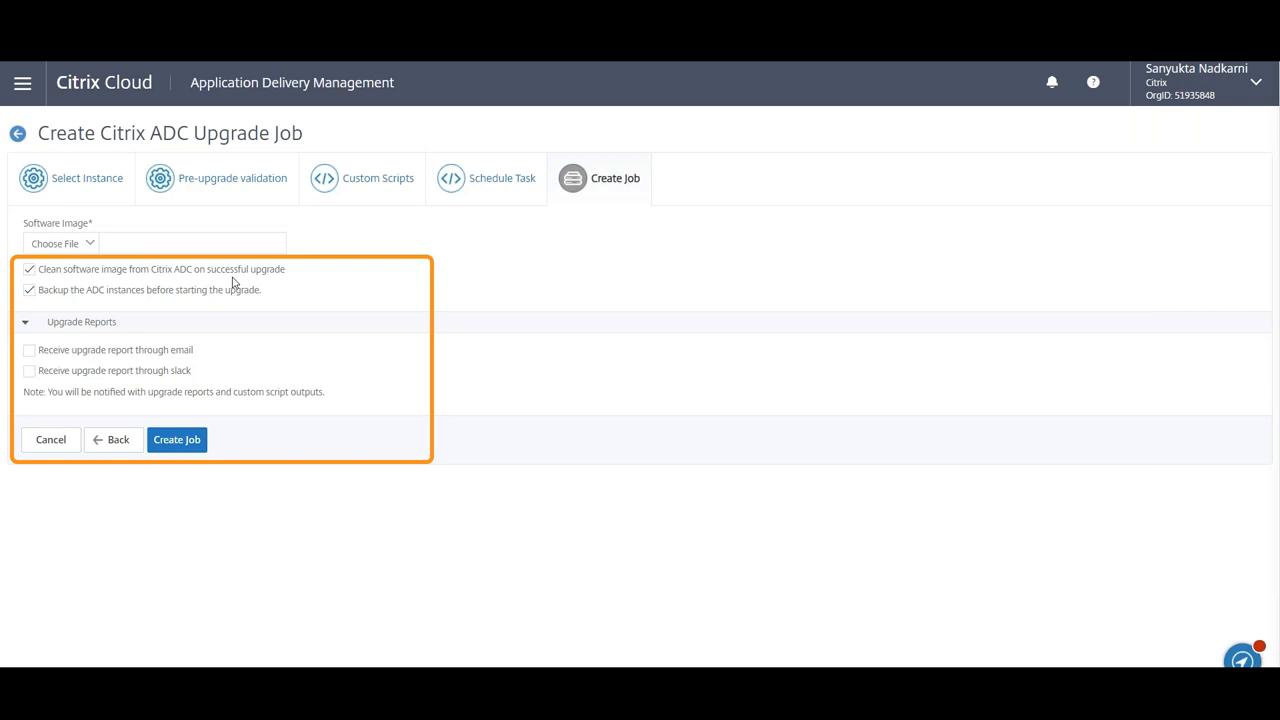
pyautogui.moveTo(128, 304)
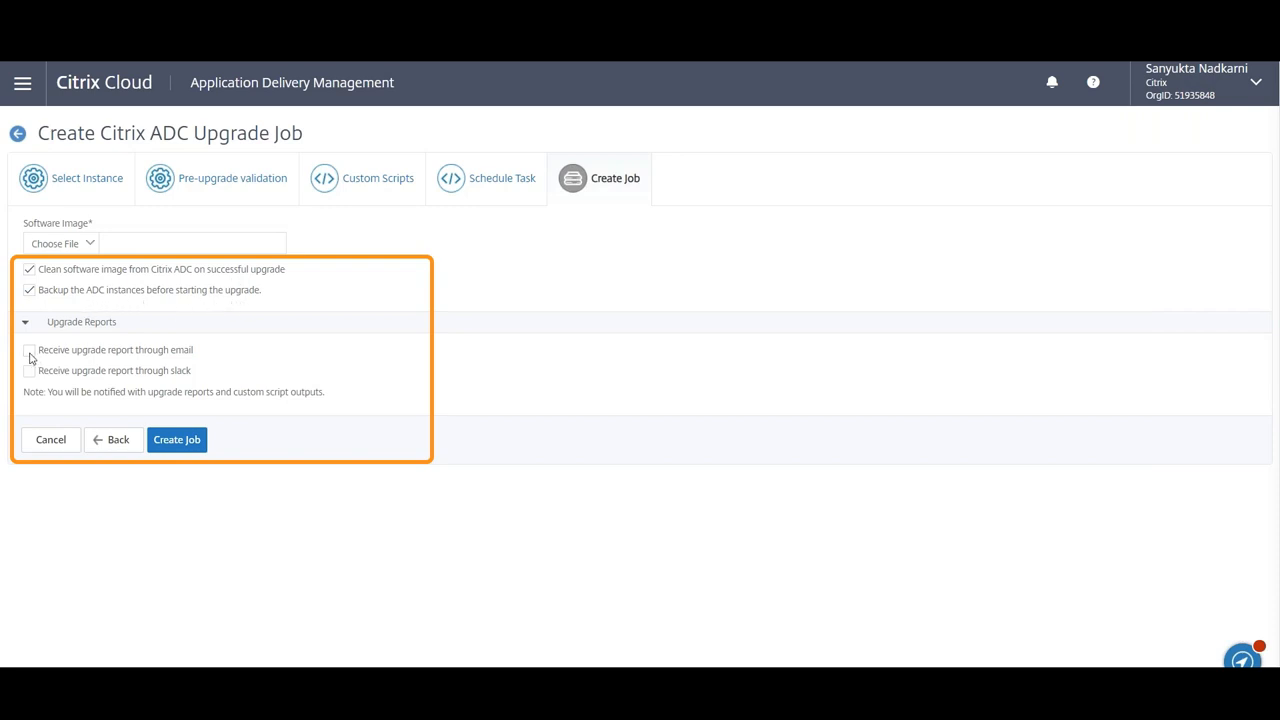
# - Turn on email upgrade reports with the default email profile, leaving Slack reports off
pyautogui.click(29, 350)
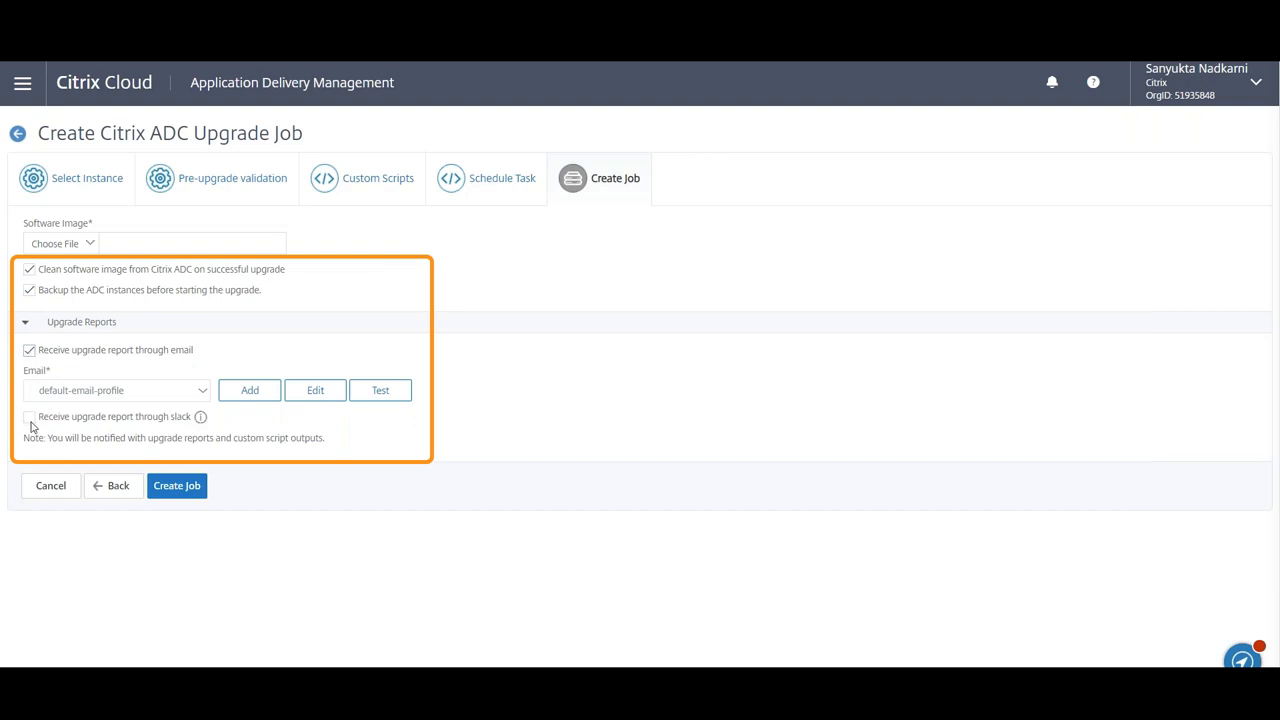
pyautogui.click(29, 418)
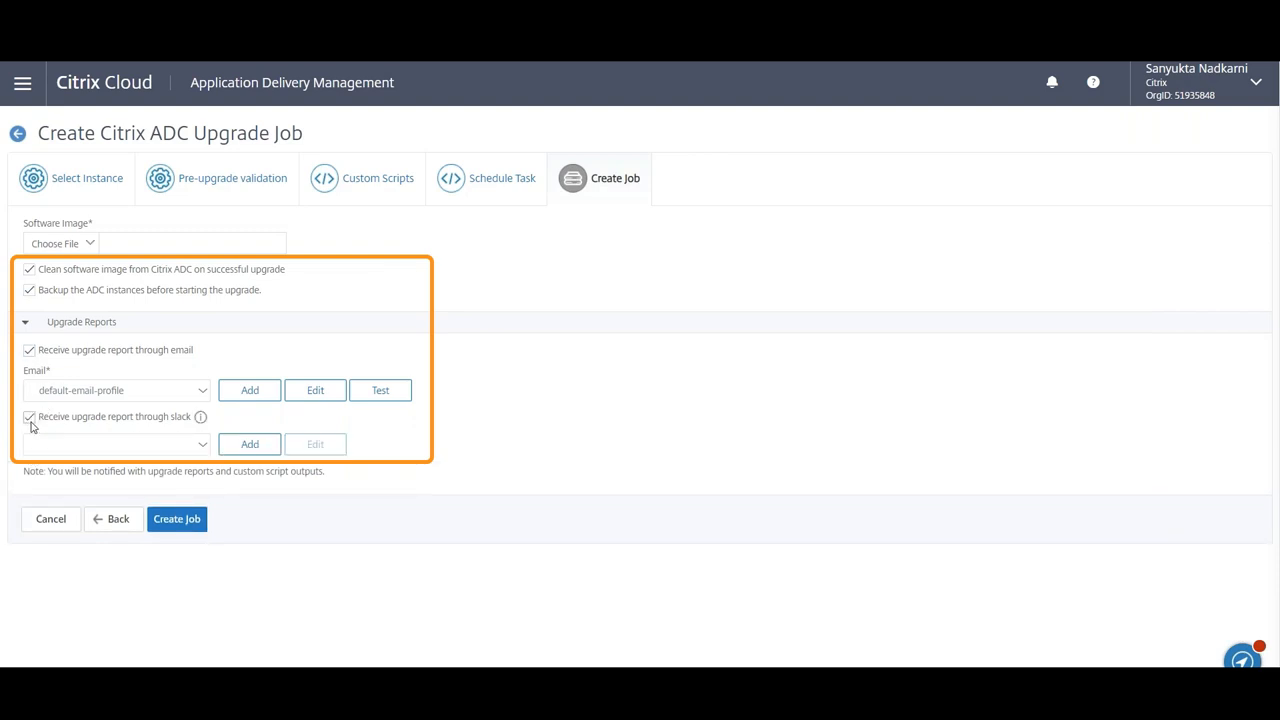
pyautogui.click(28, 416)
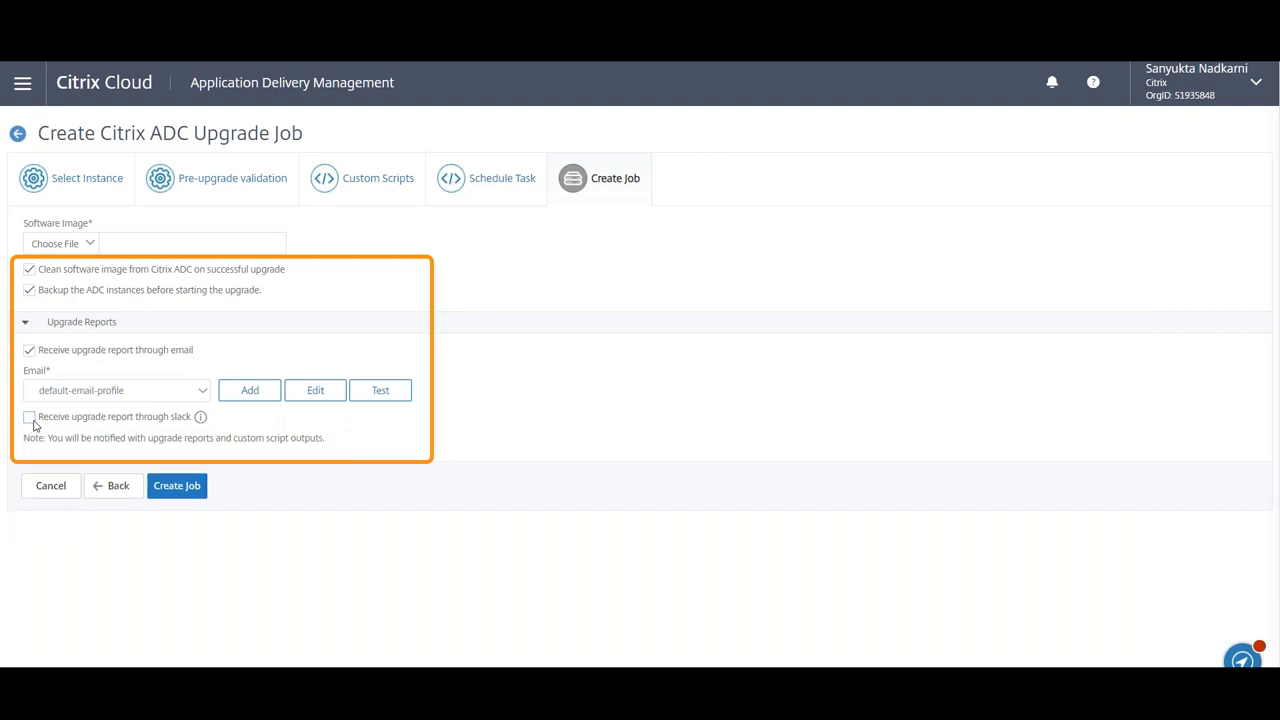
pyautogui.click(89, 243)
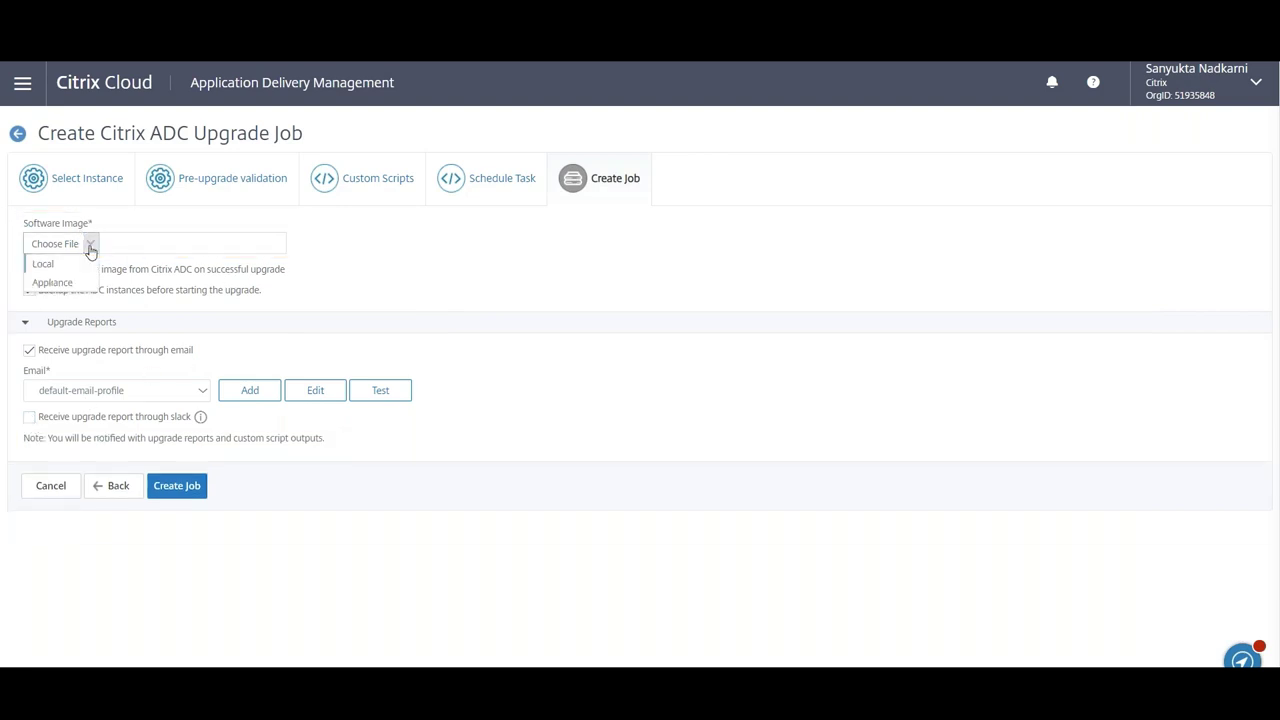
# - Upload build-13.0-58.32_nc_64.tgz from the local machine as the software image
pyautogui.click(42, 263)
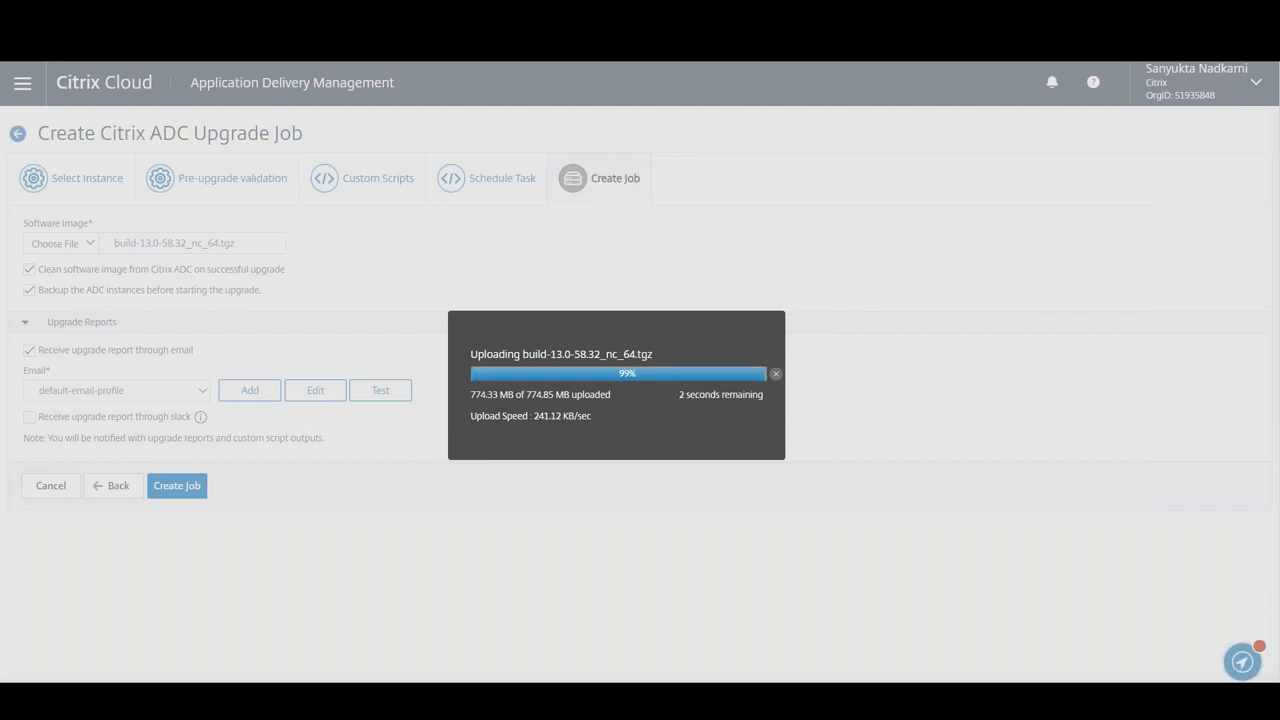
pyautogui.moveTo(189, 491)
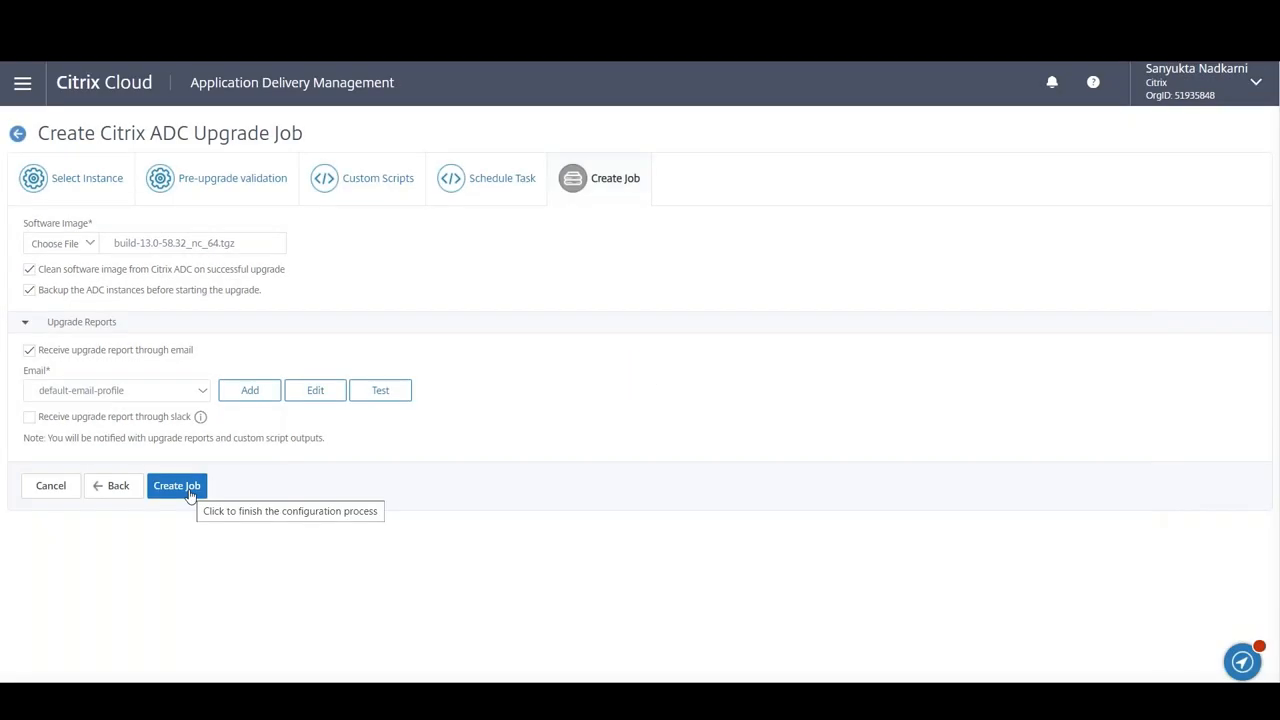
# - Submit the job so UpgradeJob appears in Maintenance Jobs as Completed
pyautogui.click(176, 485)
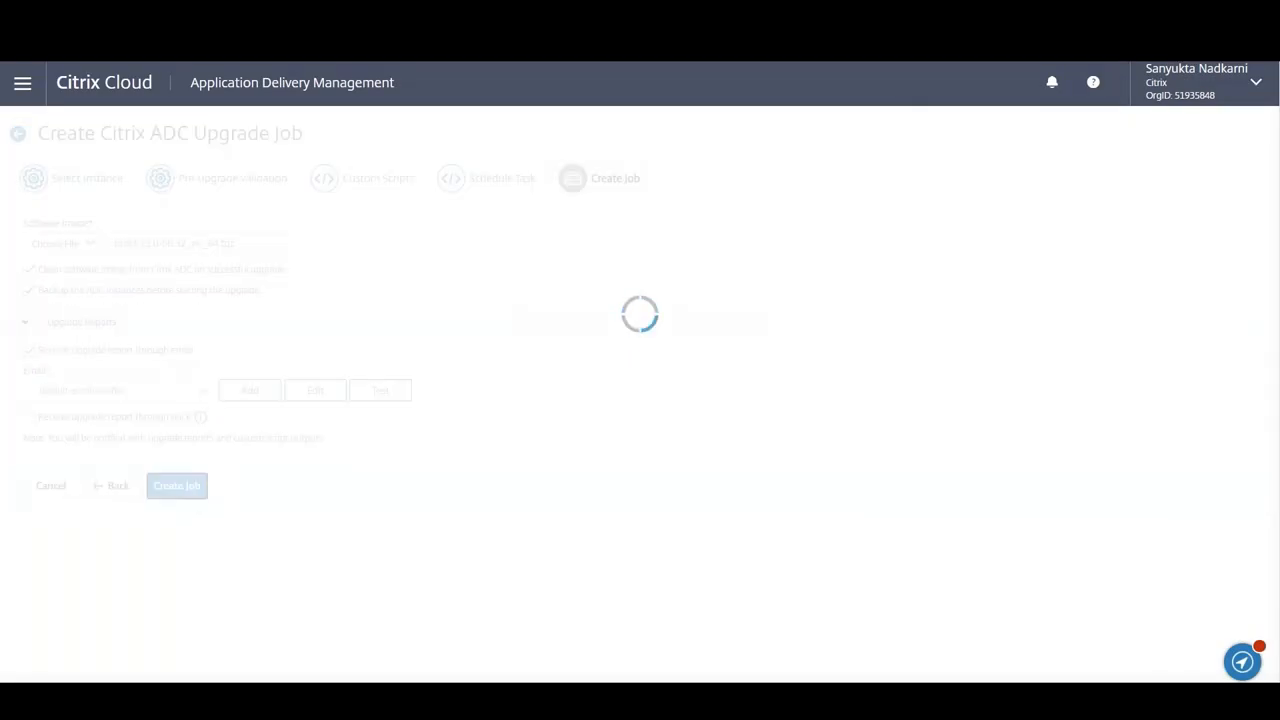
pyautogui.click(176, 486)
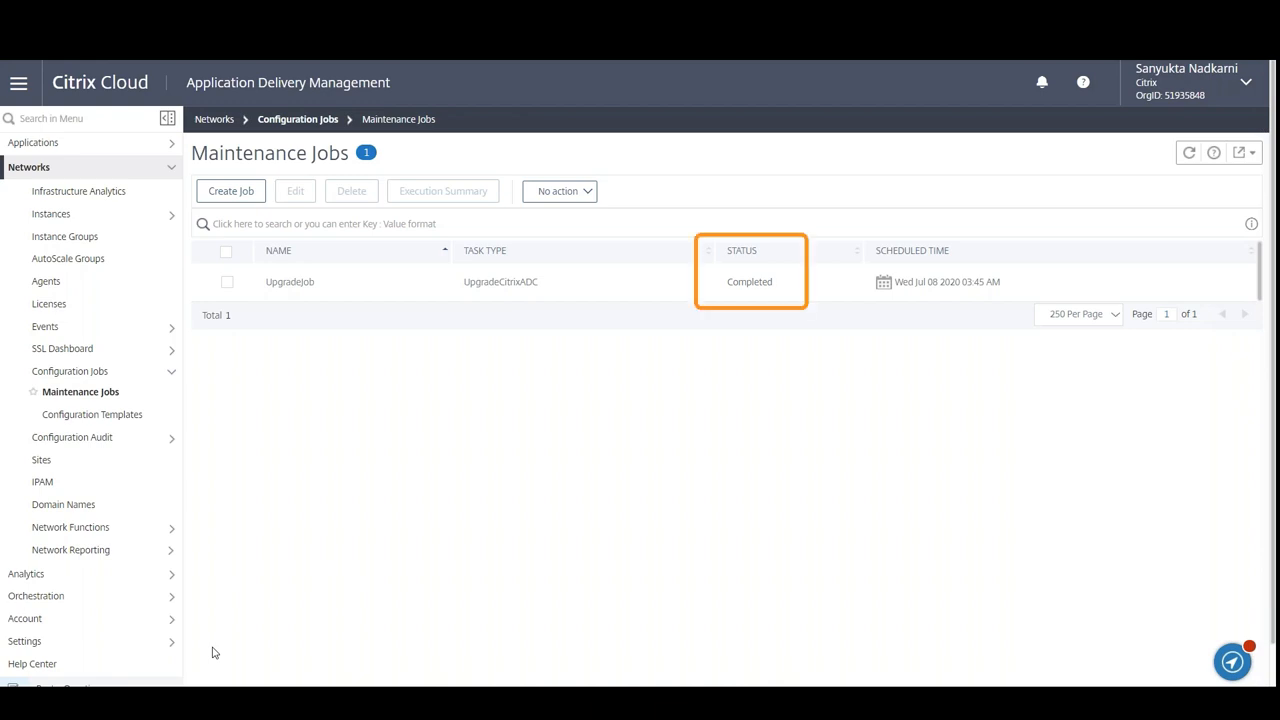
# - Open the execution summary for UpgradeJob, showing its completed 8 Jul 2020 run
pyautogui.click(227, 281)
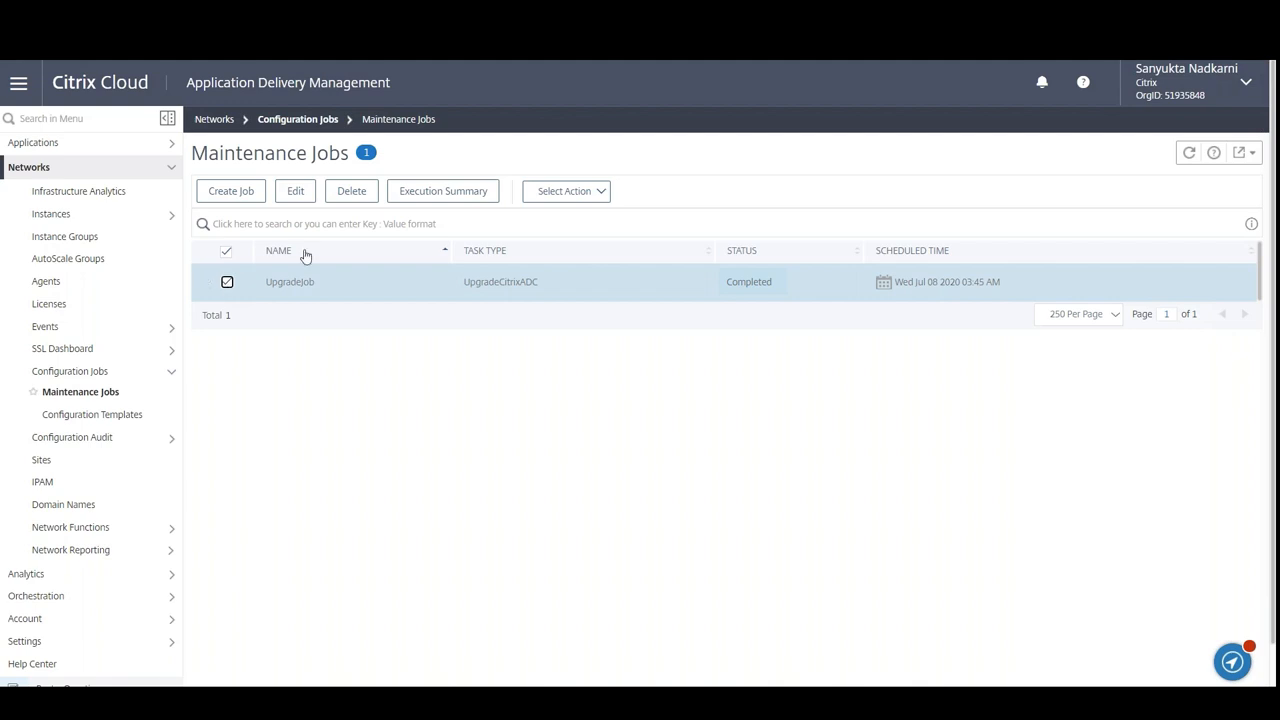
pyautogui.moveTo(474, 219)
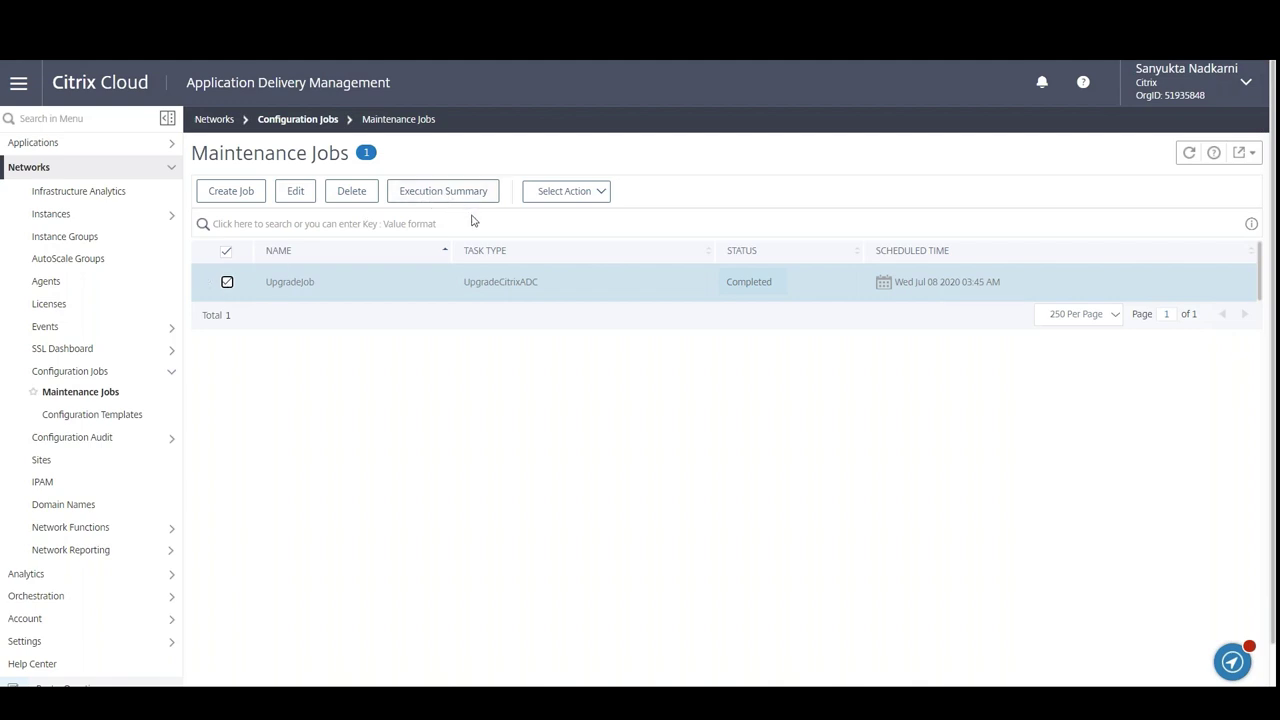
pyautogui.moveTo(473, 204)
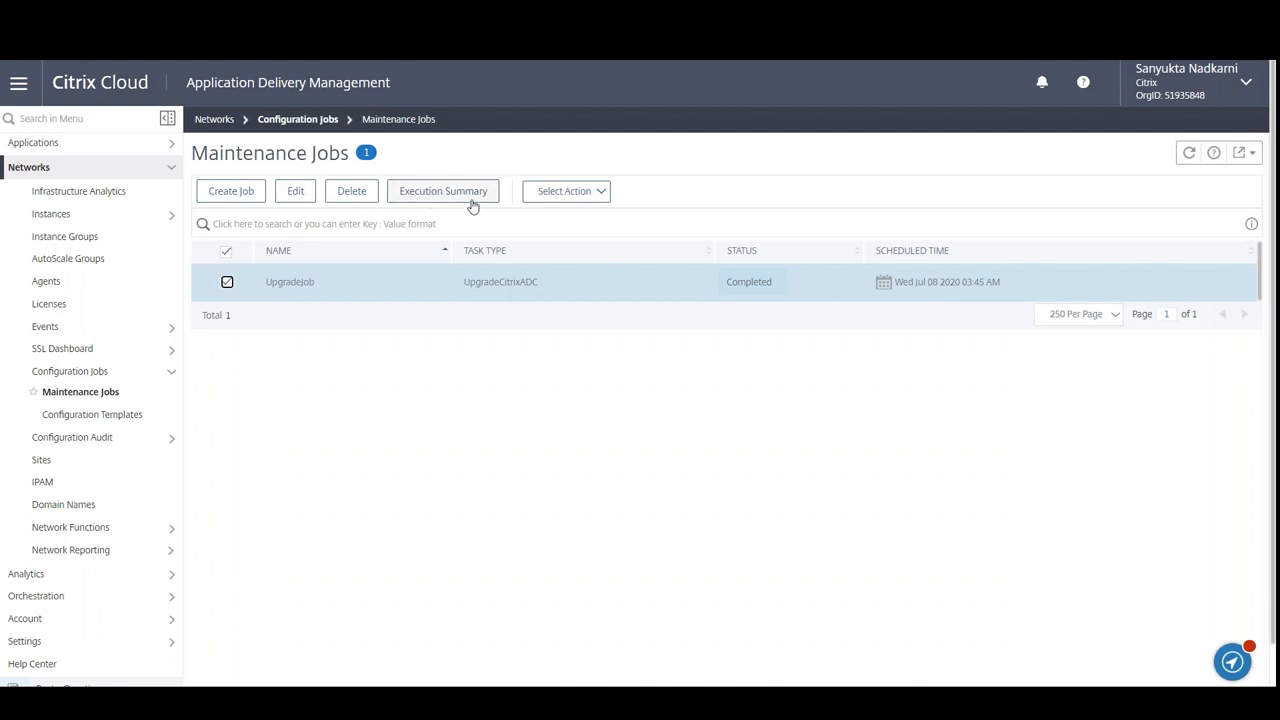
pyautogui.click(442, 191)
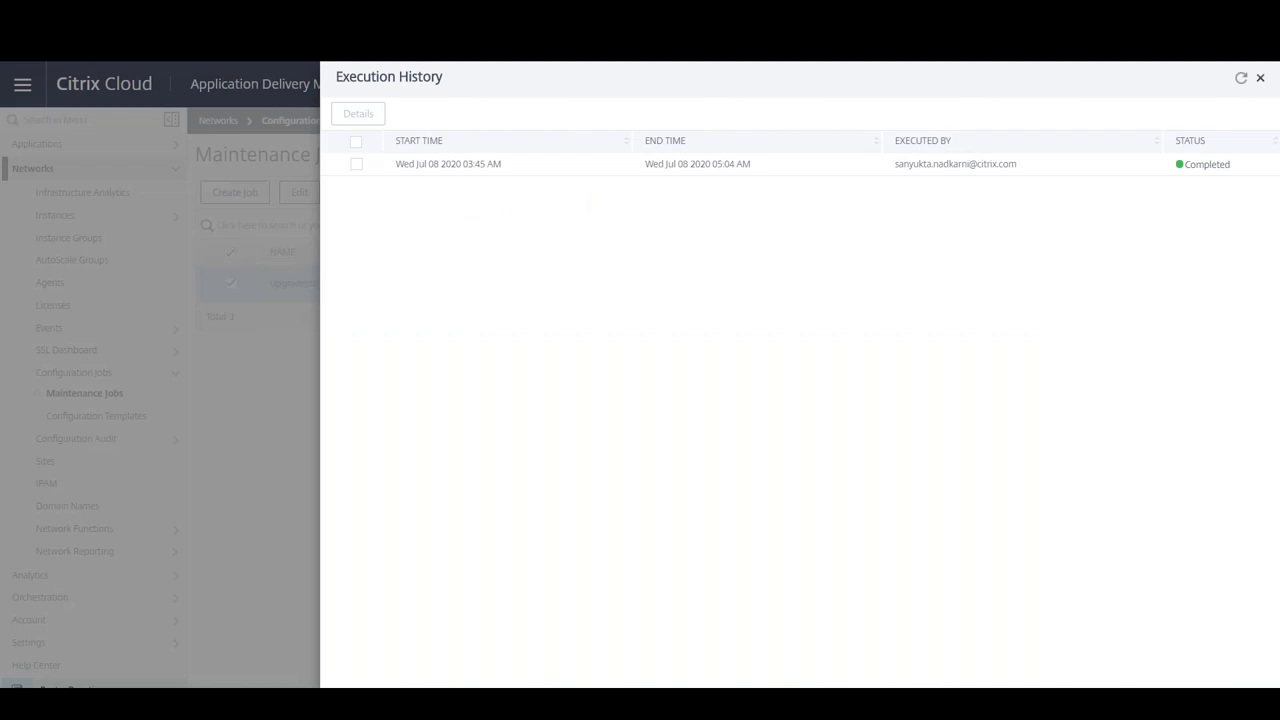